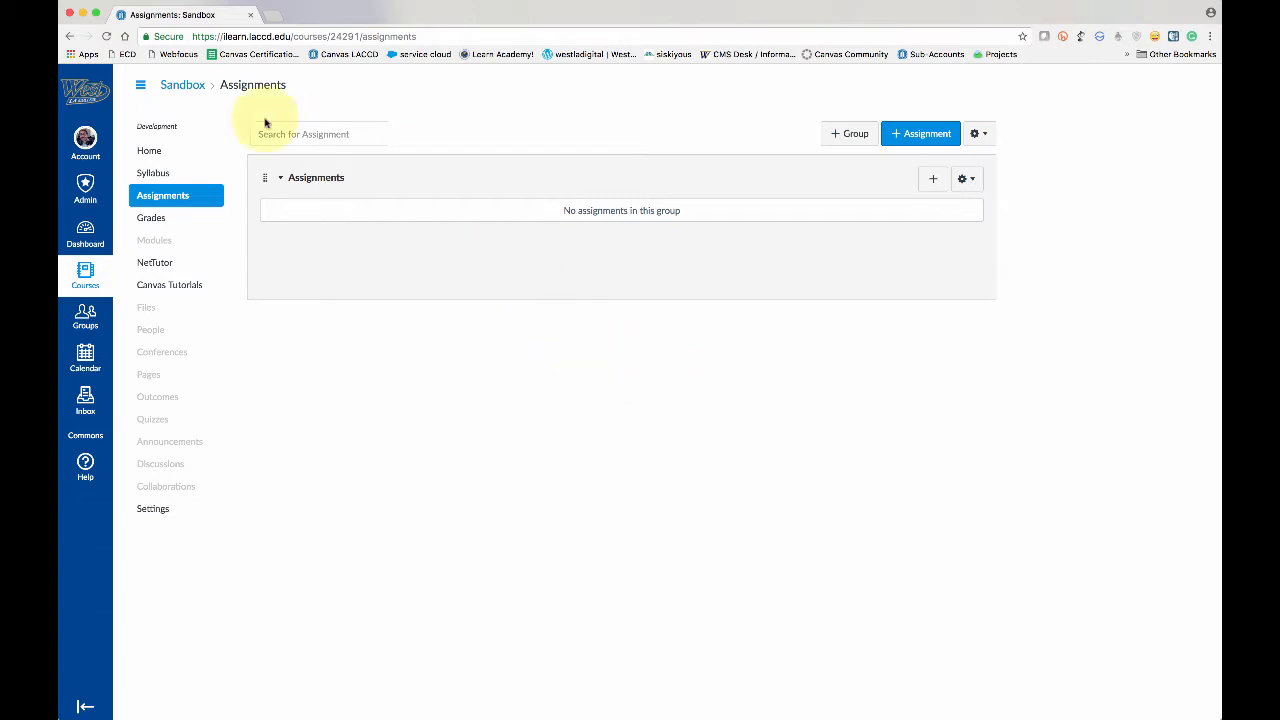
mouse_move(515, 225)
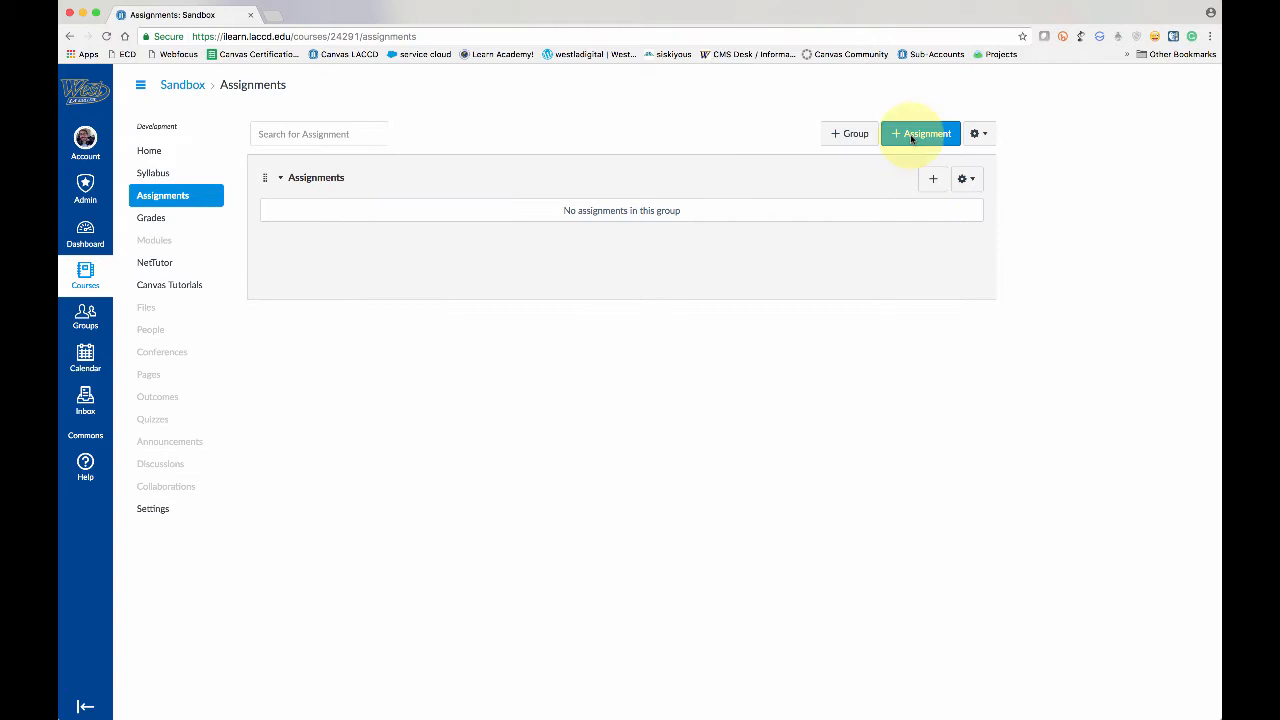
Step: Begin a new assignment in the empty Sandbox course using + Assignment
left_click(920, 133)
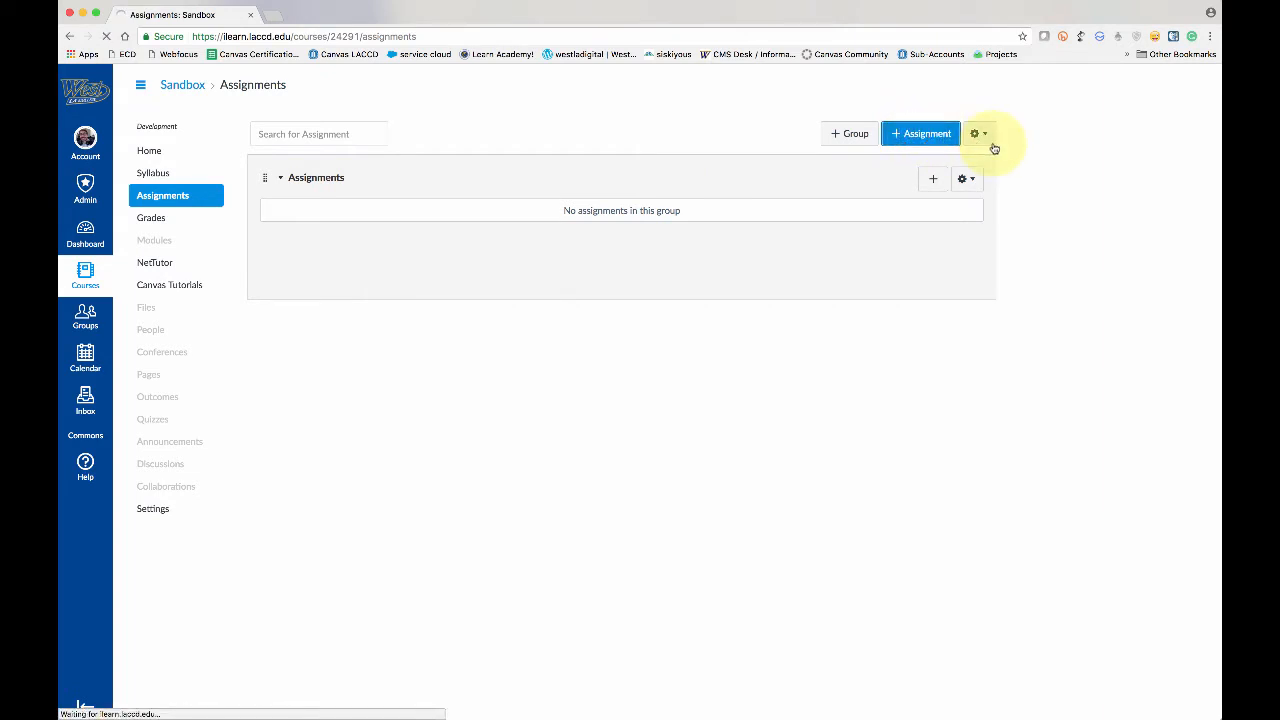
Step: Title the 10-point assignment 'VeriCite Paper' with description 'Submit your paper here.'
left_click(920, 133)
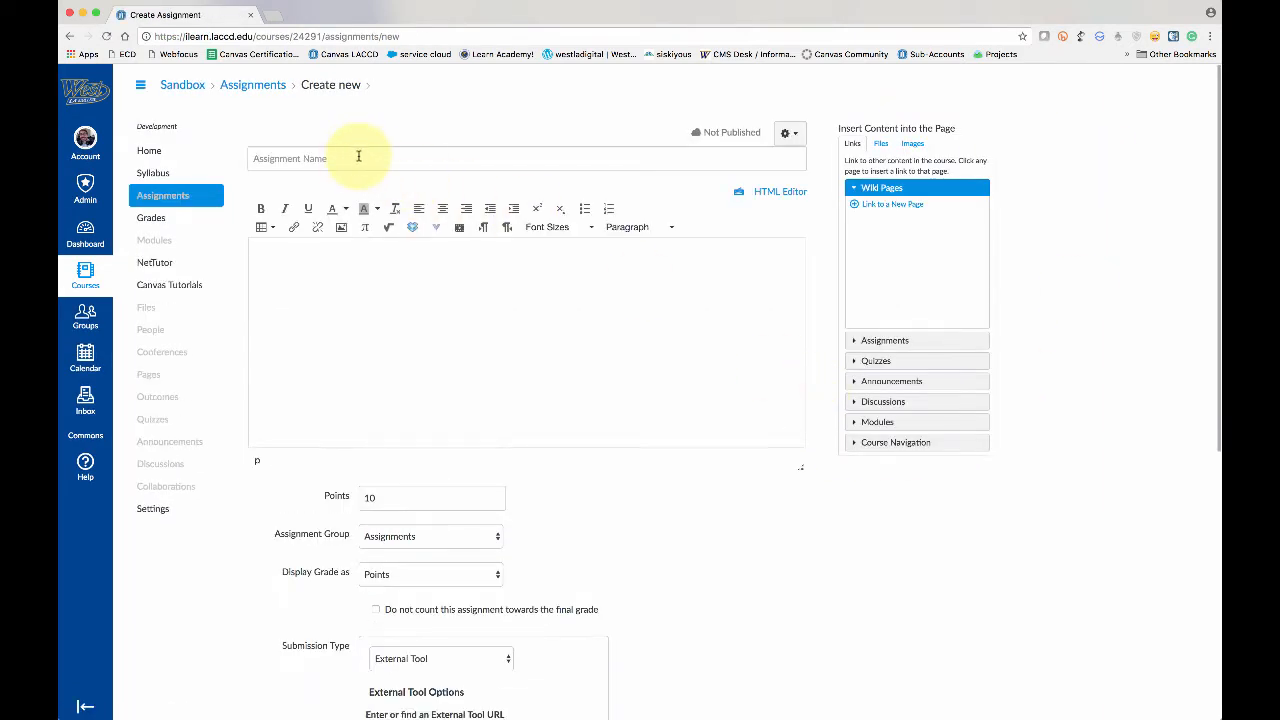
type("VeriCite Paper")
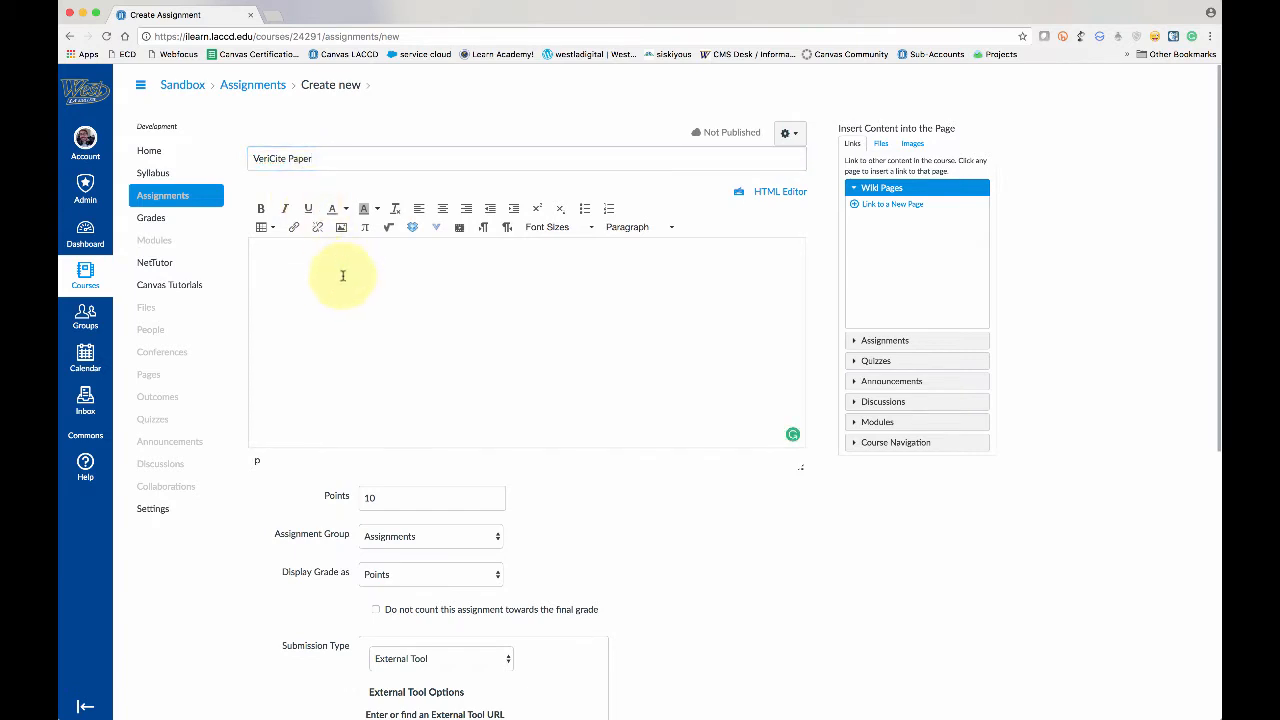
type("Submit your")
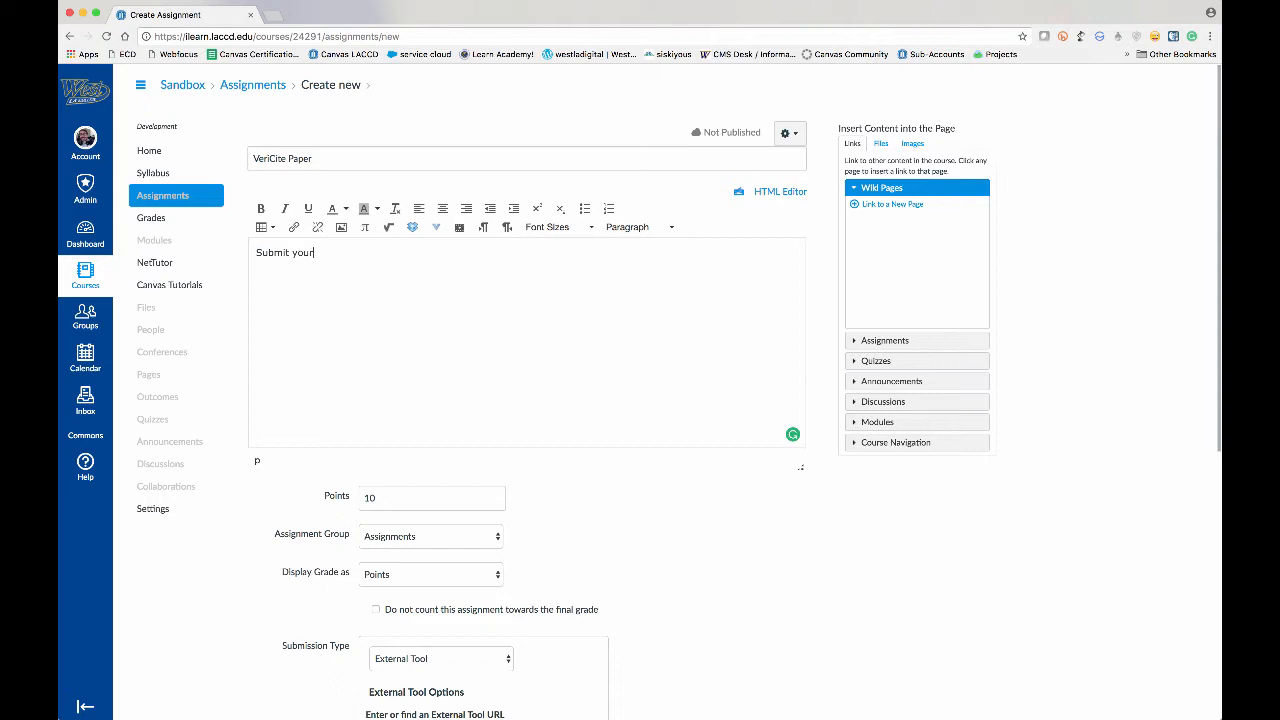
type("paper here.")
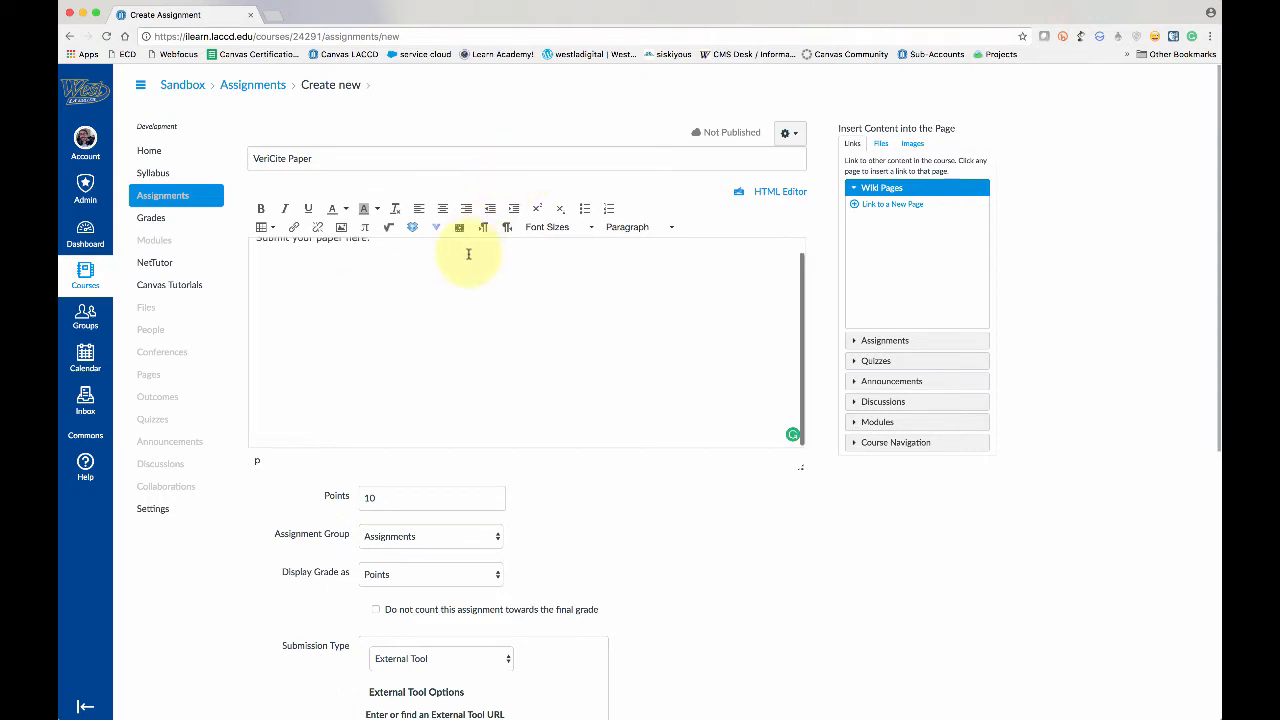
scroll("down", 3)
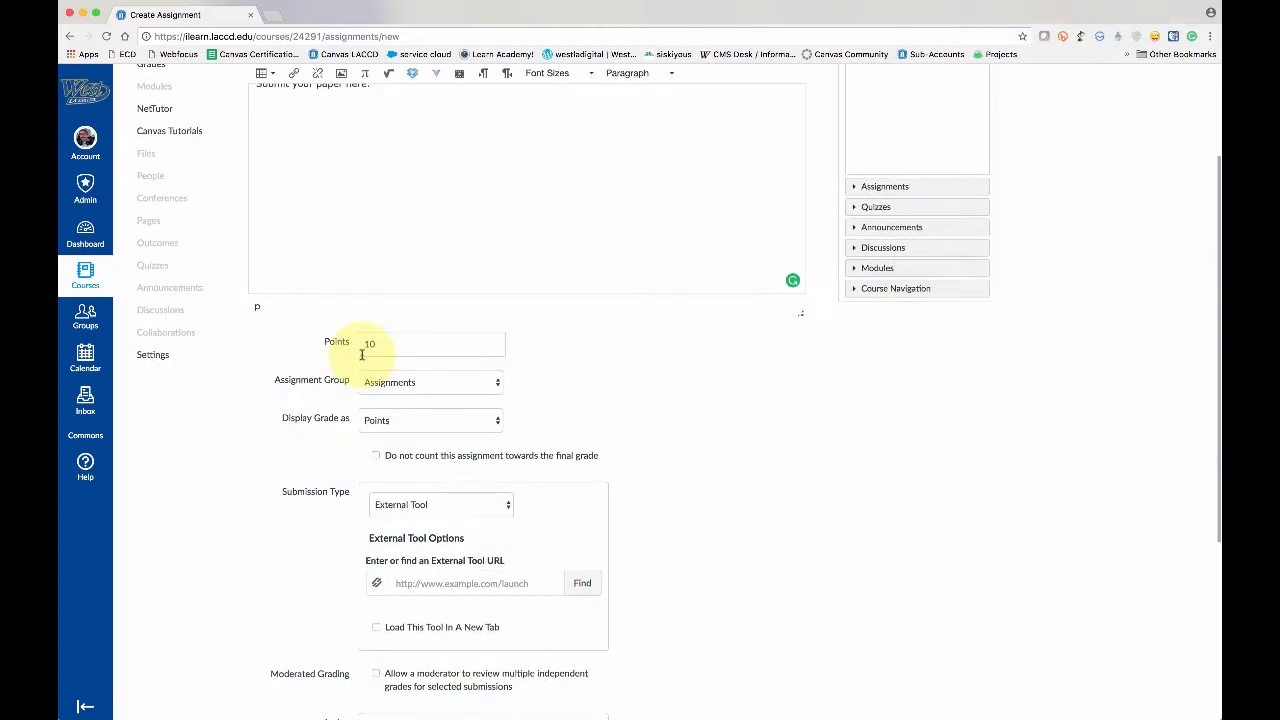
scroll("down", 3)
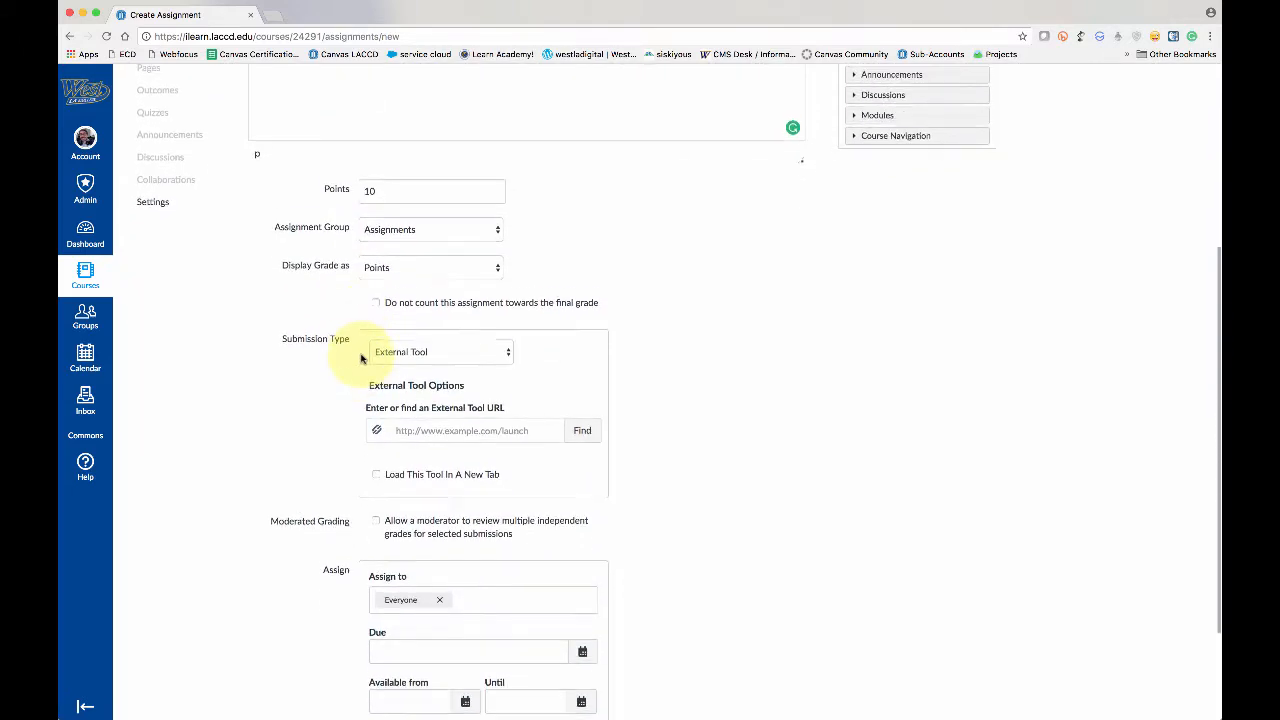
scroll("down", 3)
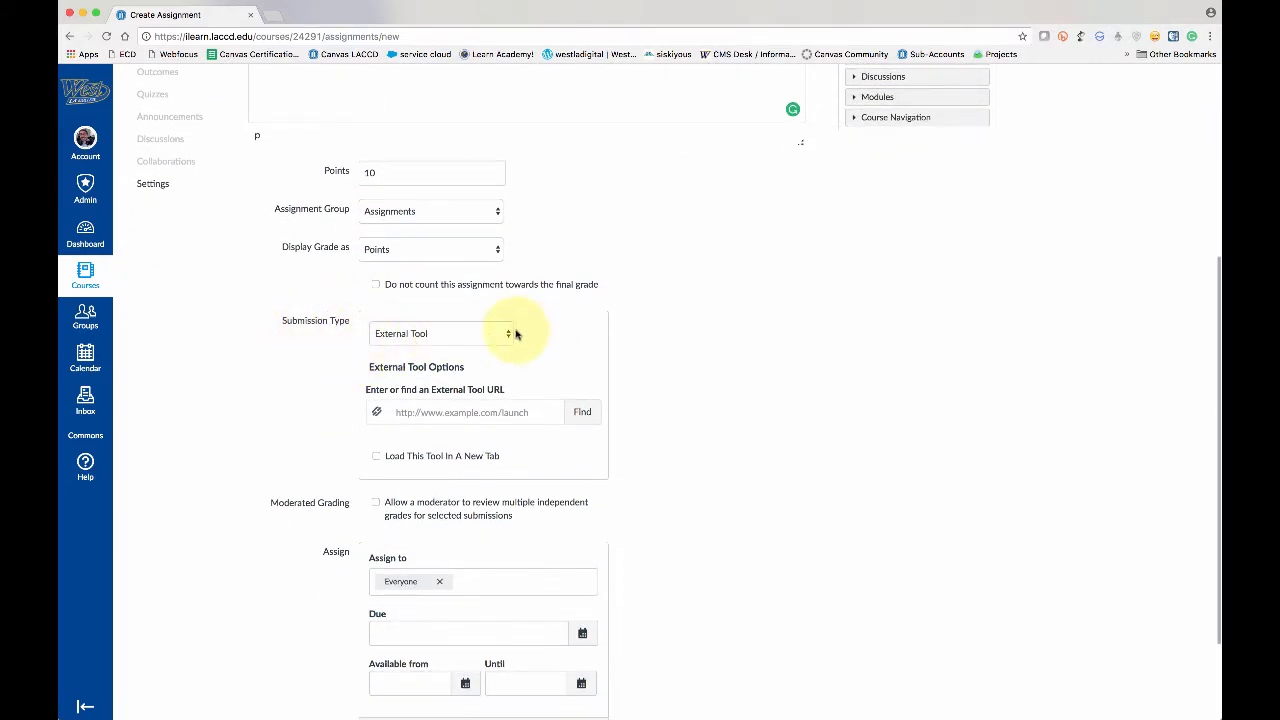
left_click(432, 333)
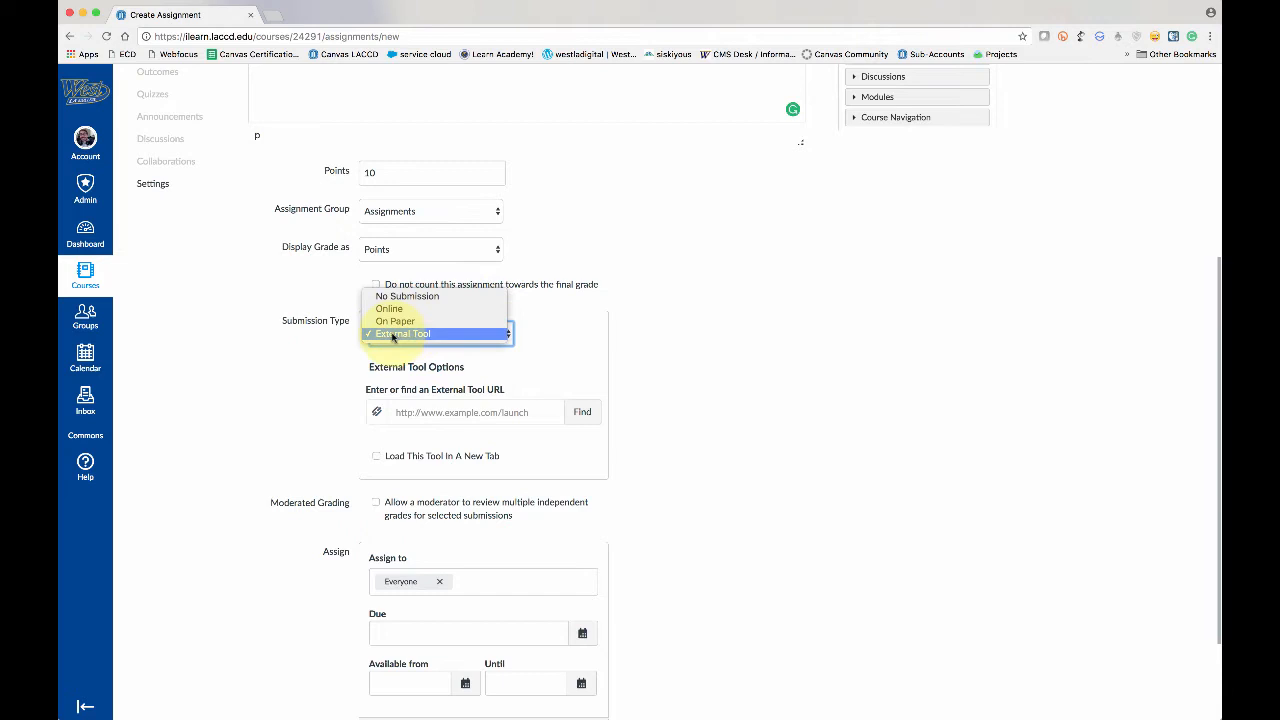
left_click(401, 333)
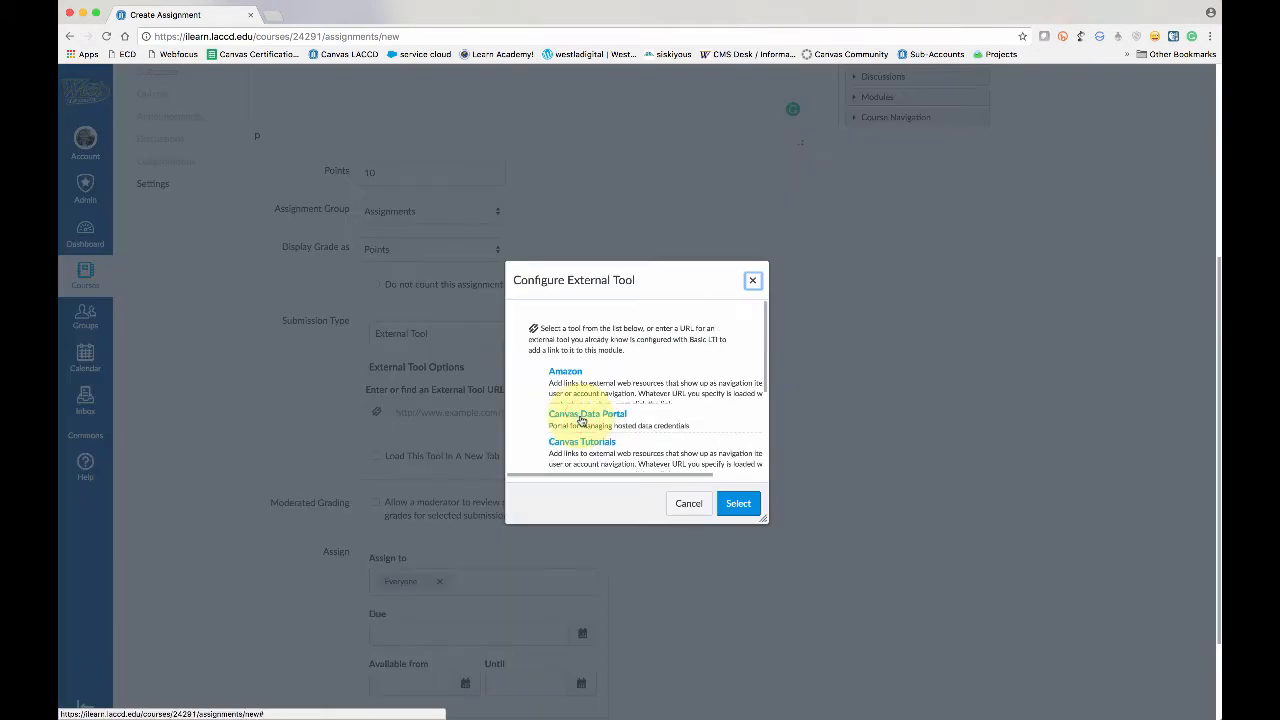
scroll("down", 3)
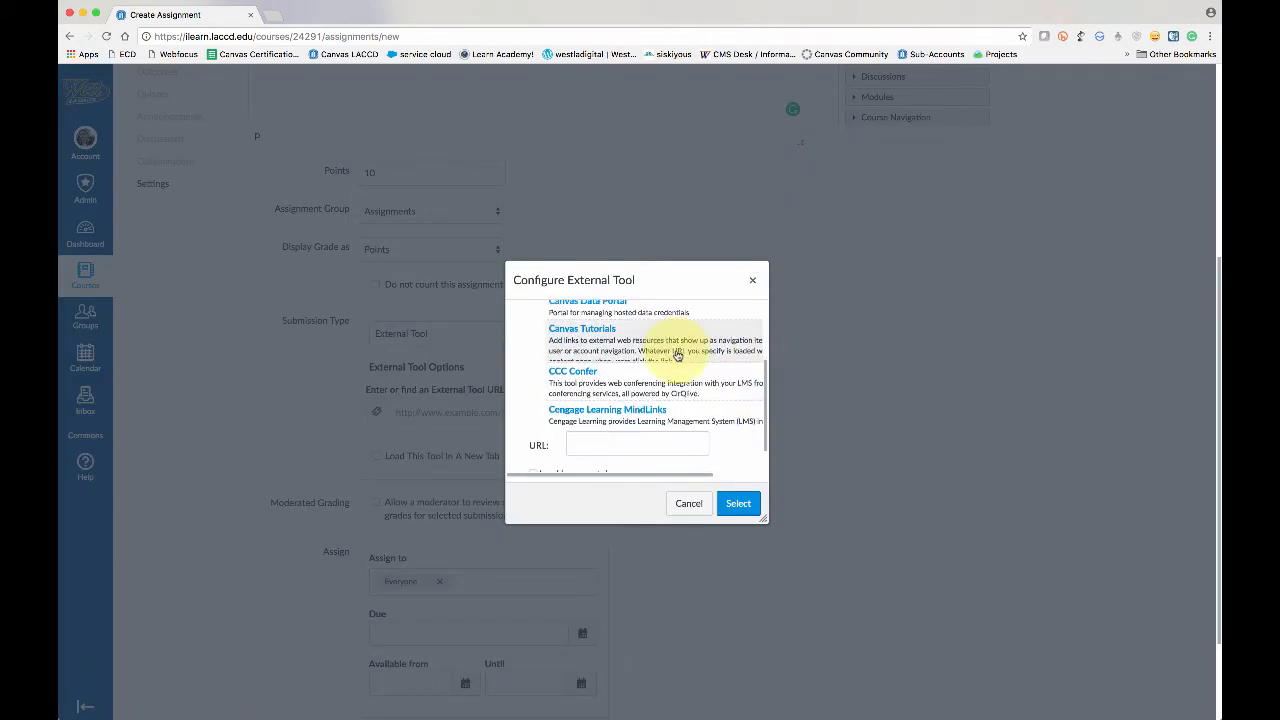
scroll("down", 3)
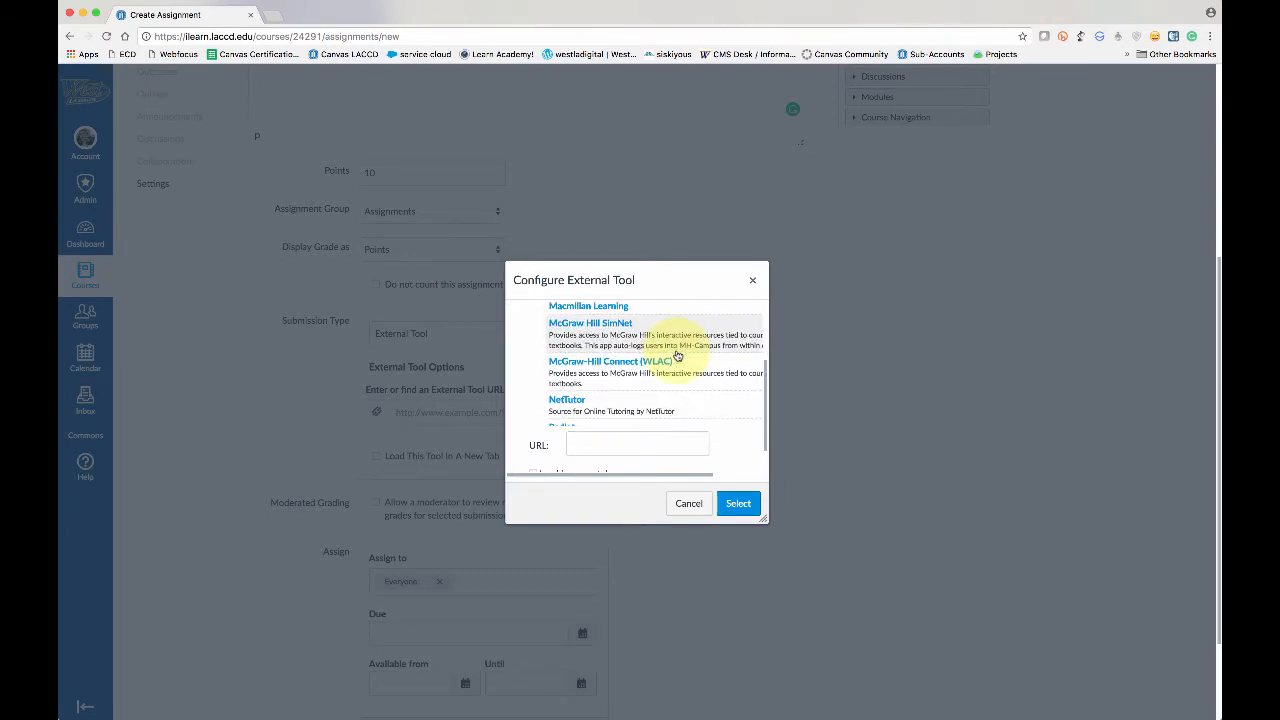
scroll("down", 3)
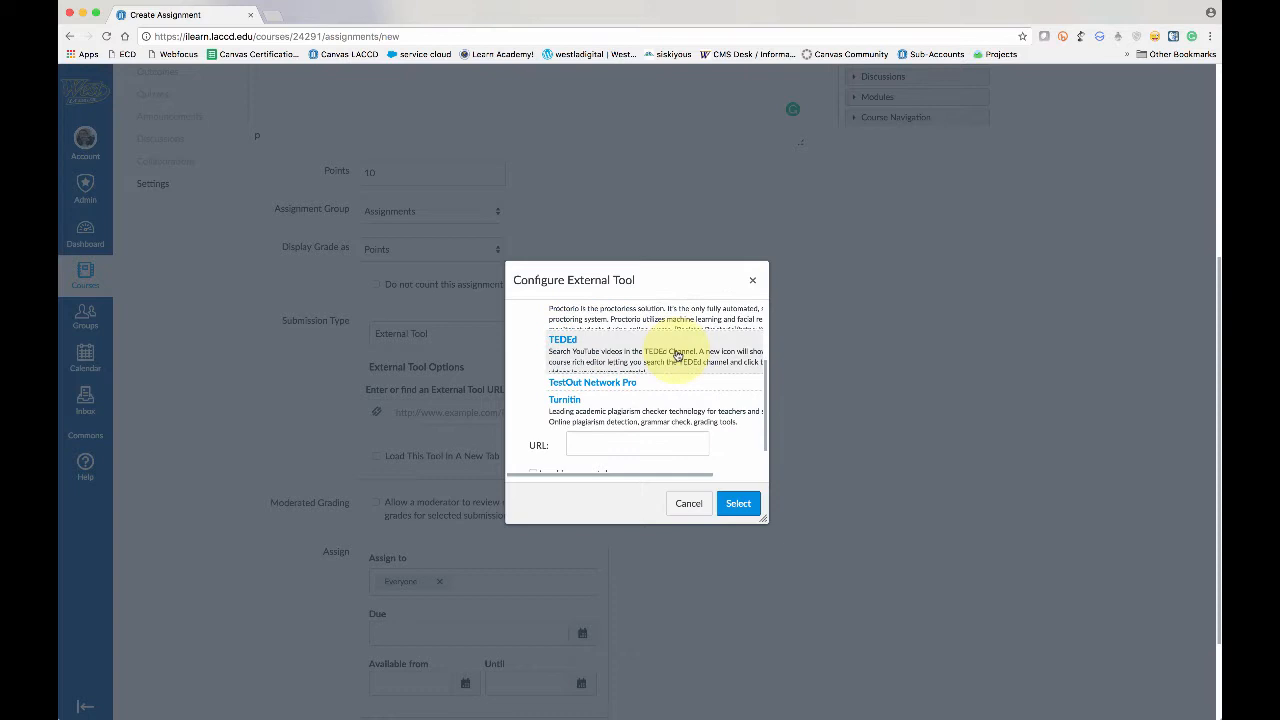
scroll("down", 3)
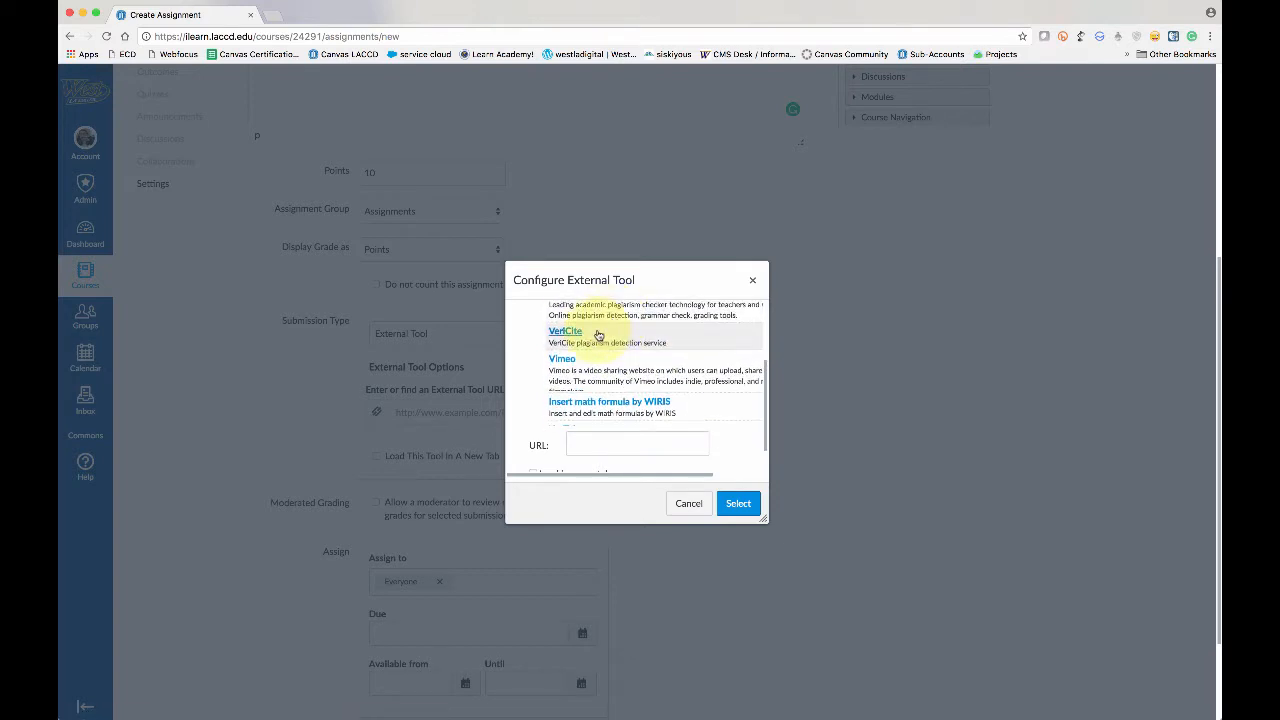
left_click(565, 331)
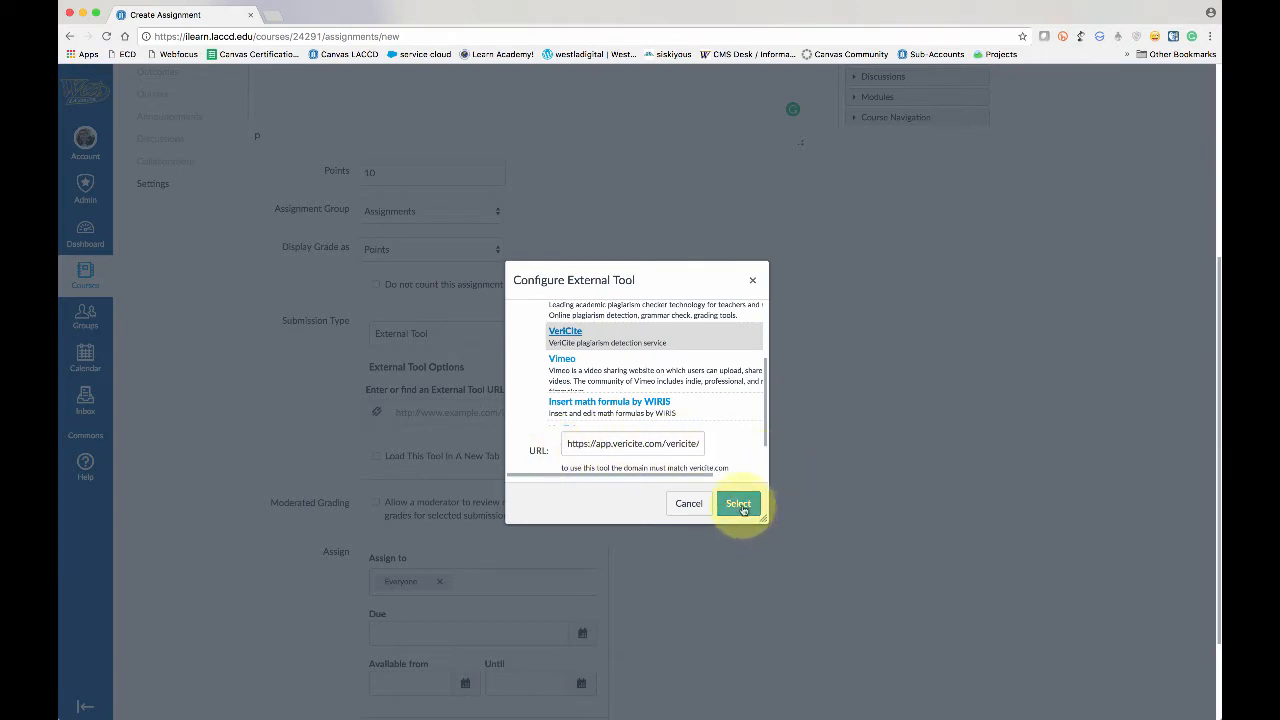
left_click(738, 503)
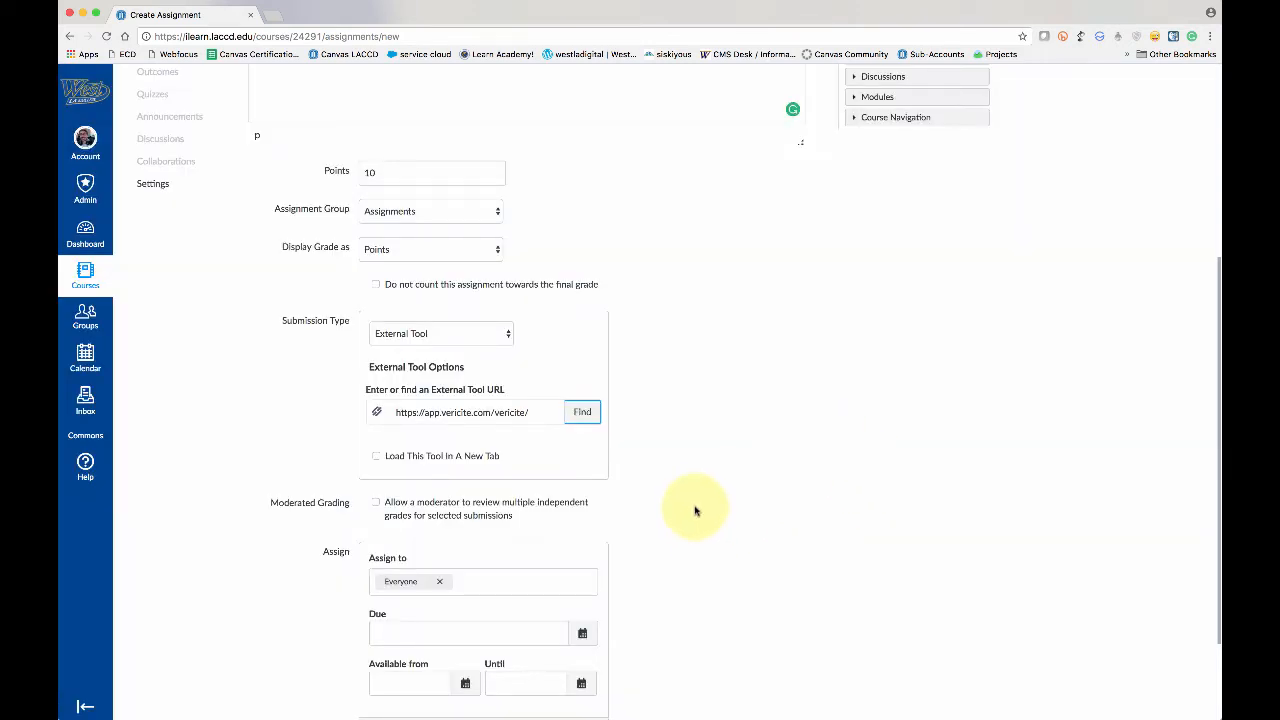
Step: Save the VeriCite Paper assignment so its VeriCite-embedded page opens
scroll("down", 3)
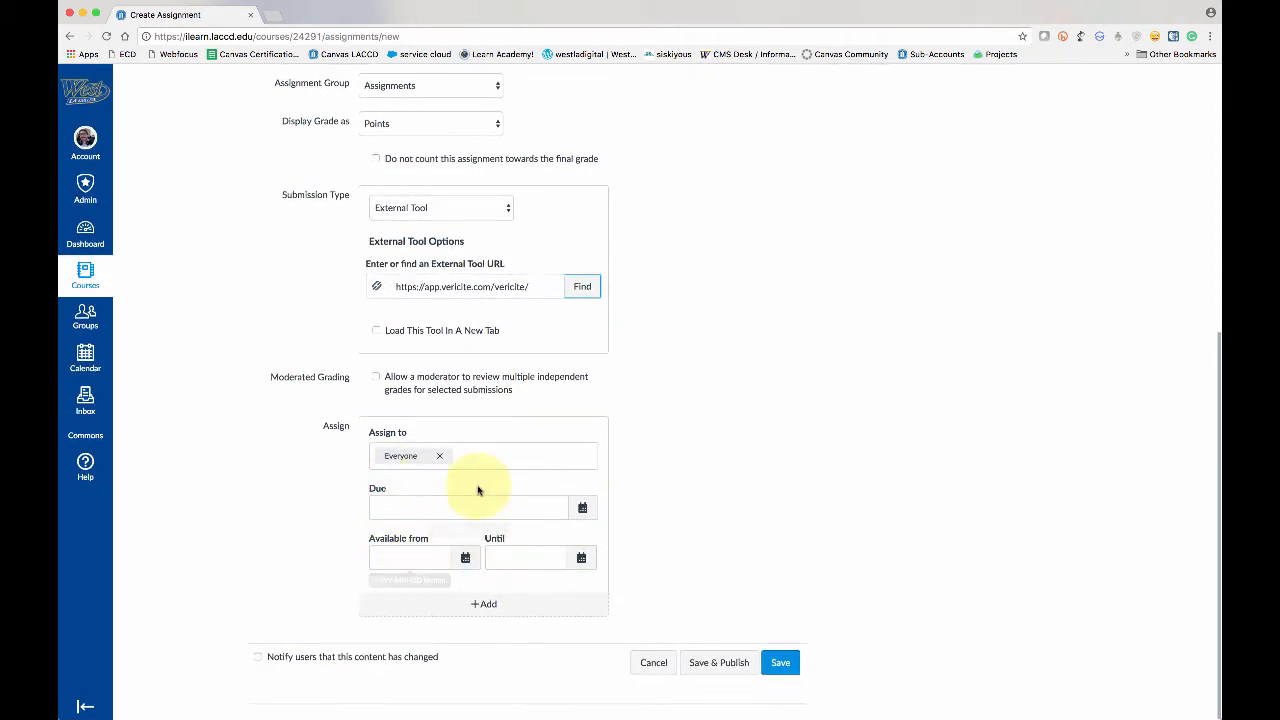
mouse_move(719, 662)
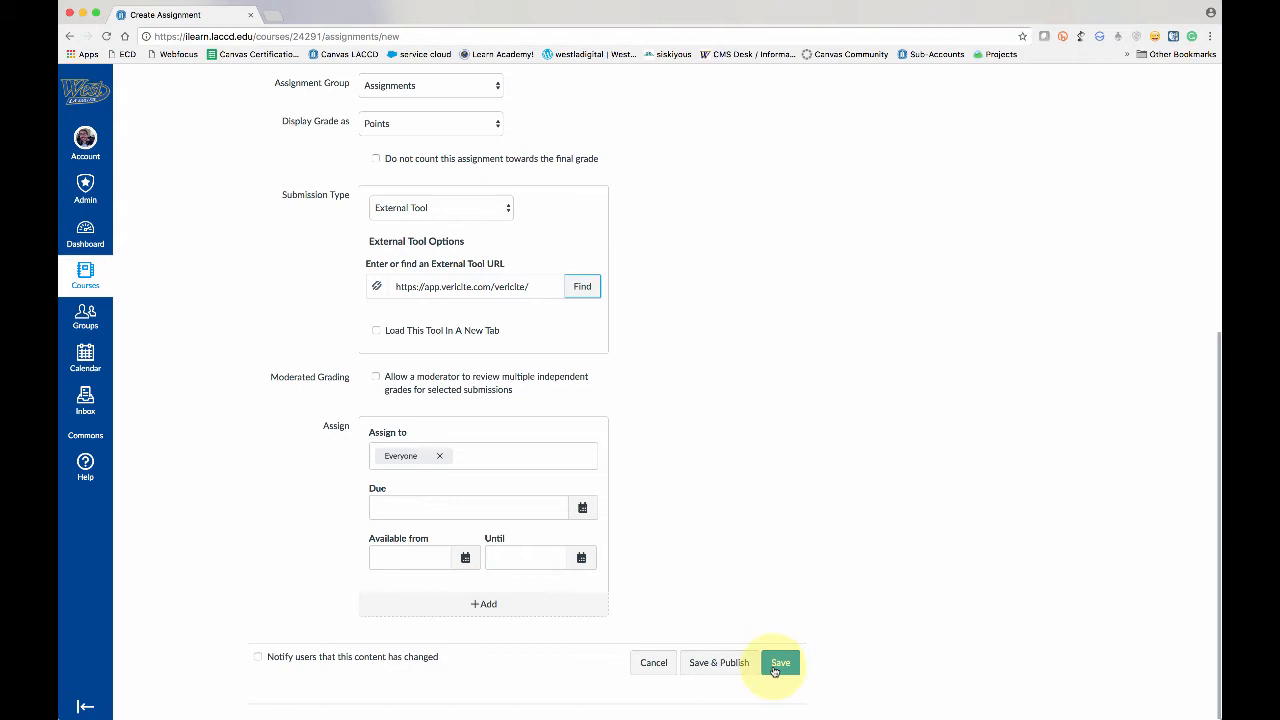
left_click(779, 662)
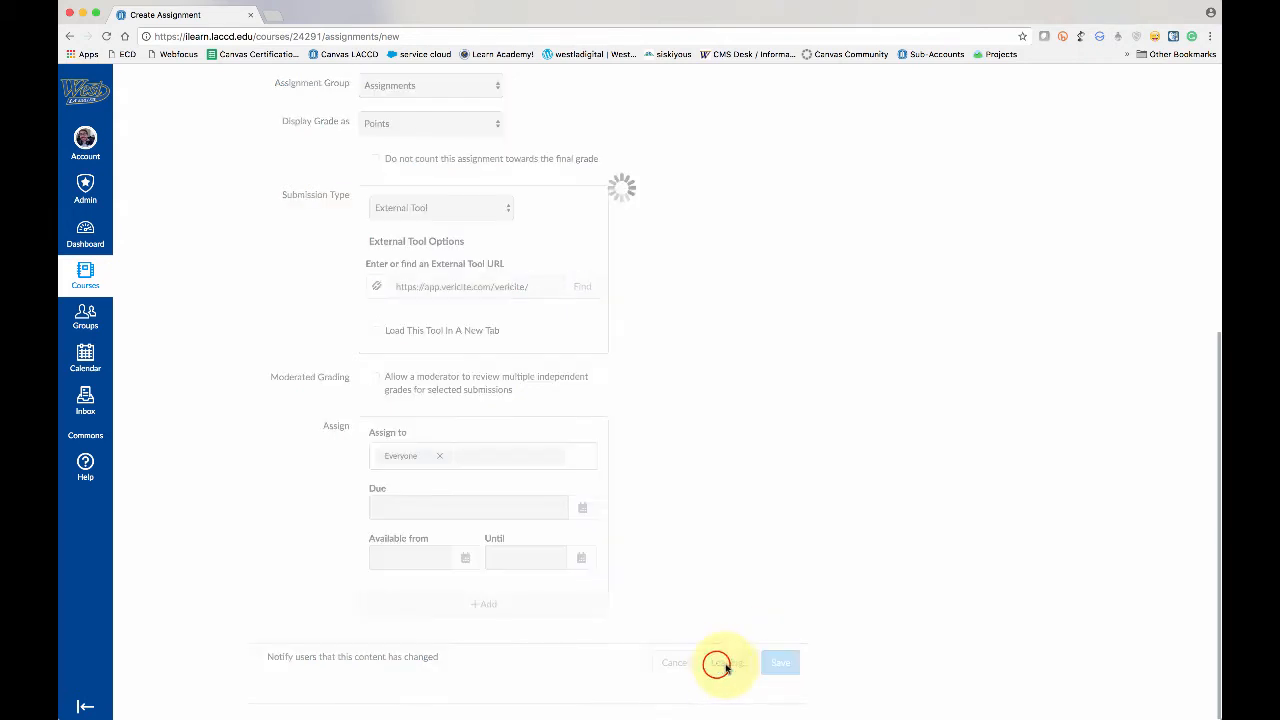
left_click(779, 662)
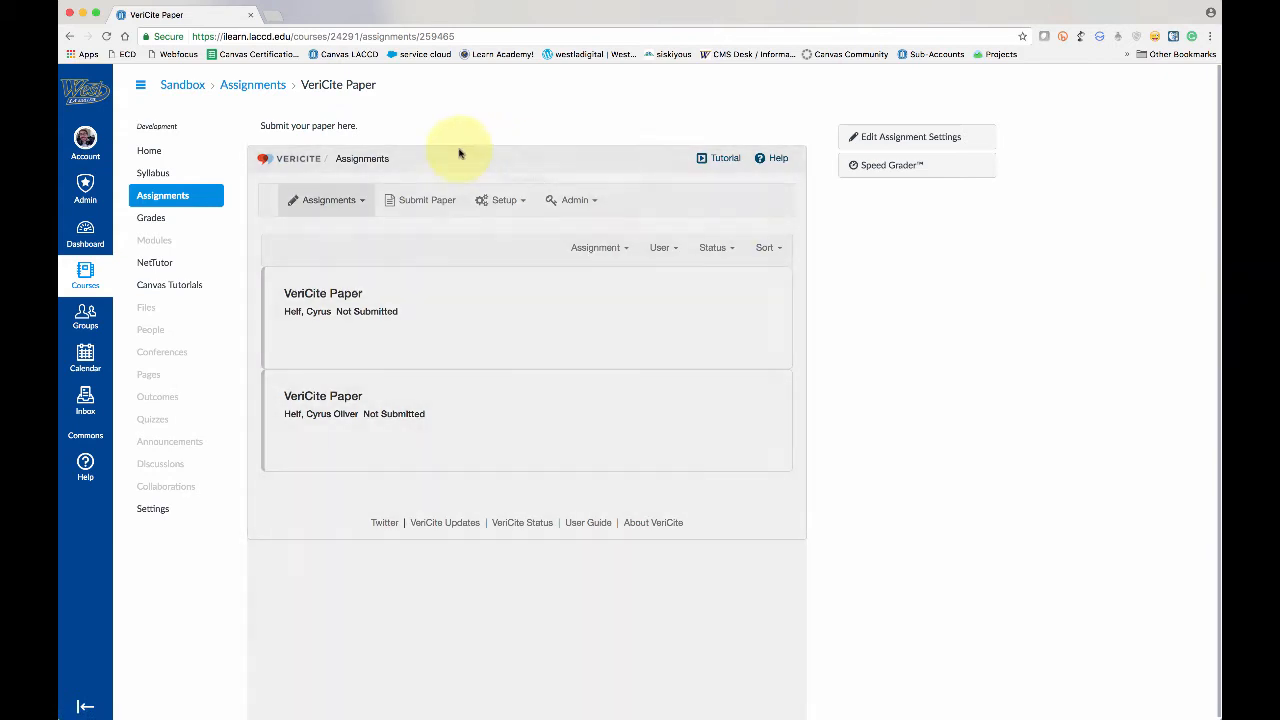
mouse_move(255, 203)
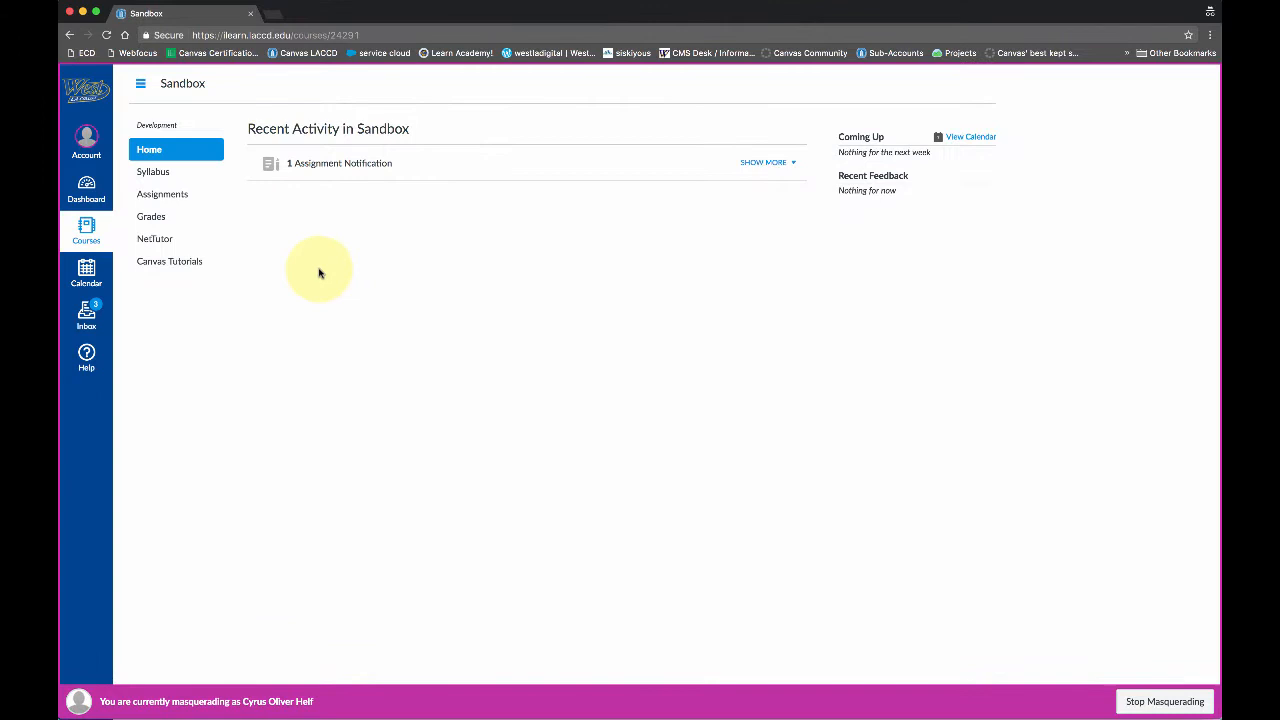
Step: As the student, open VeriCite Paper from the course Assignments list
left_click(162, 194)
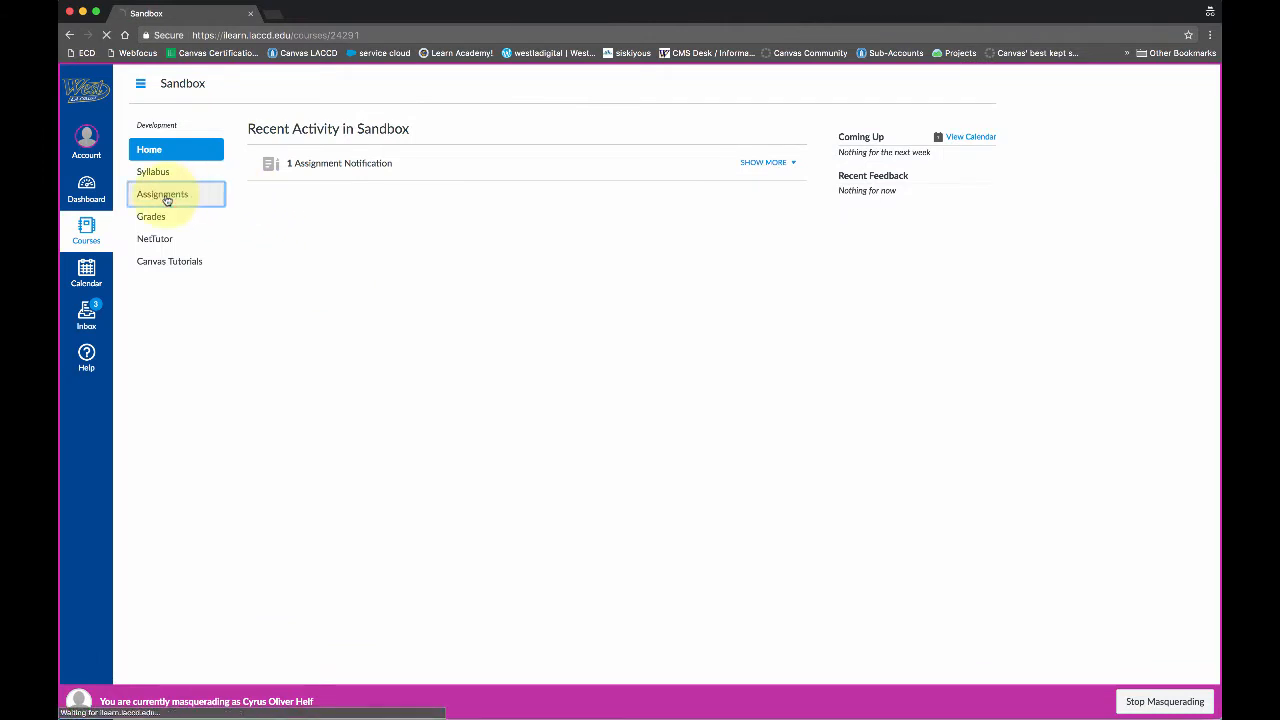
left_click(162, 194)
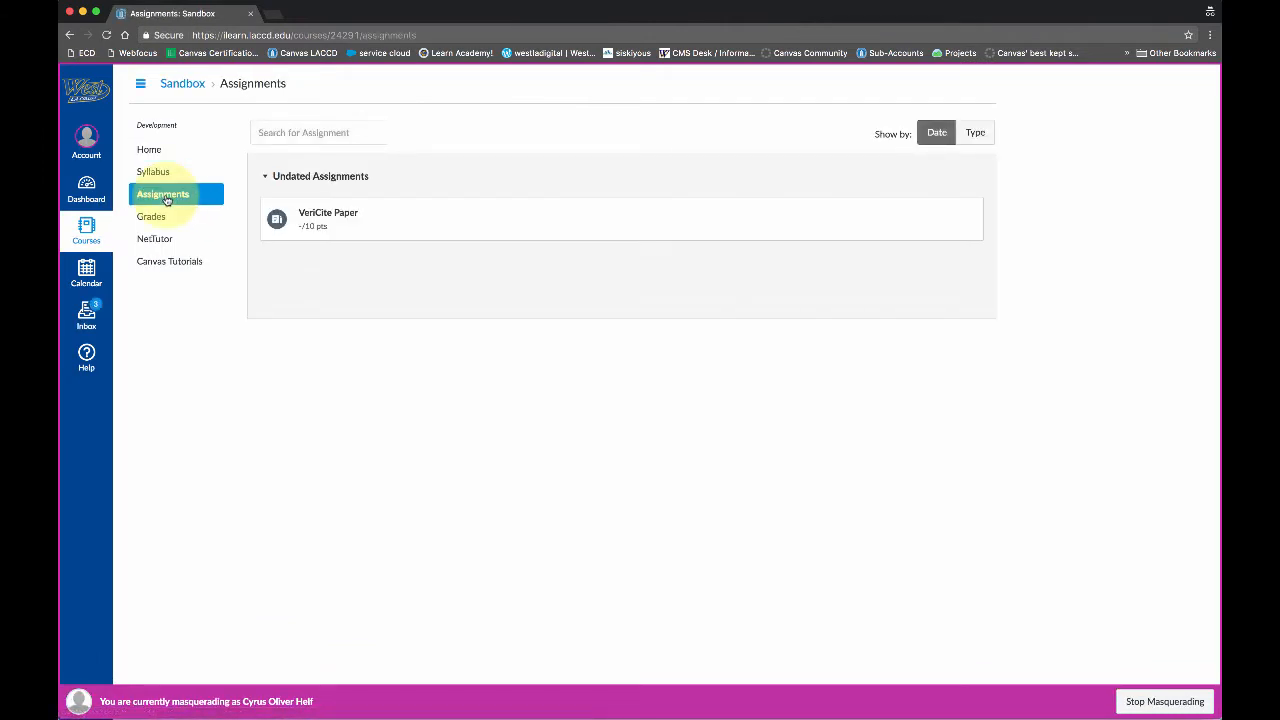
left_click(328, 213)
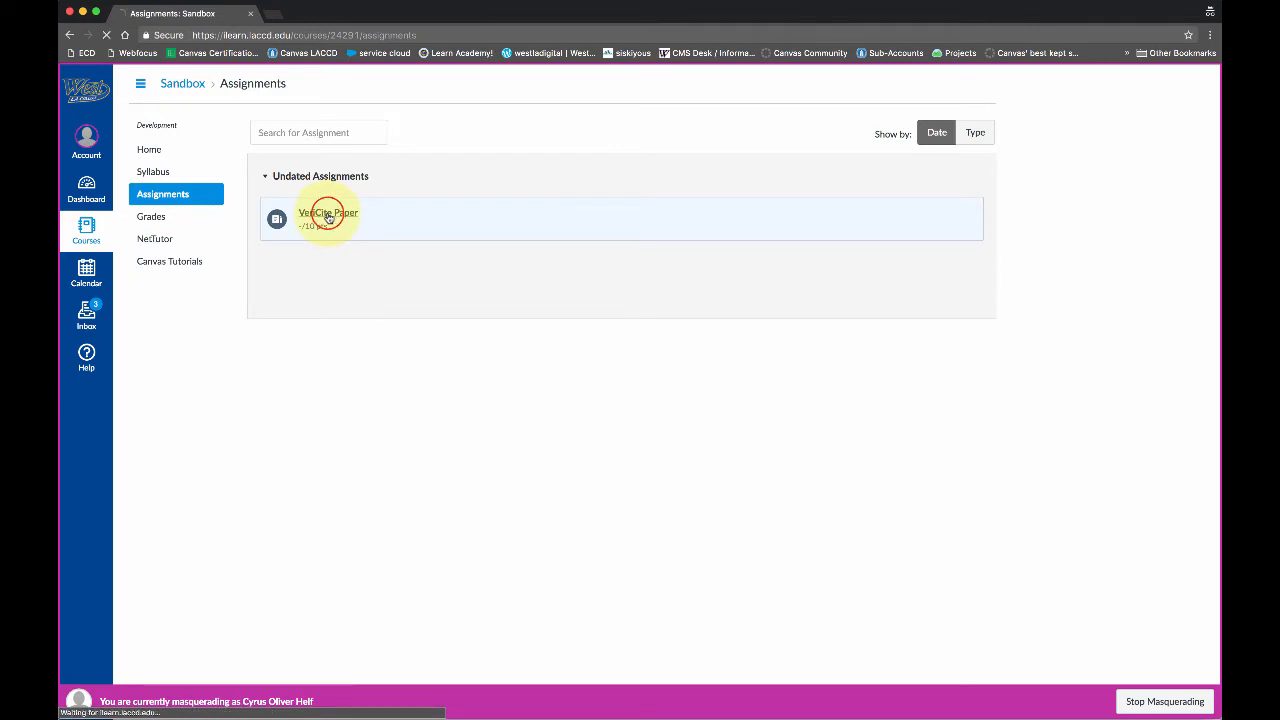
left_click(328, 213)
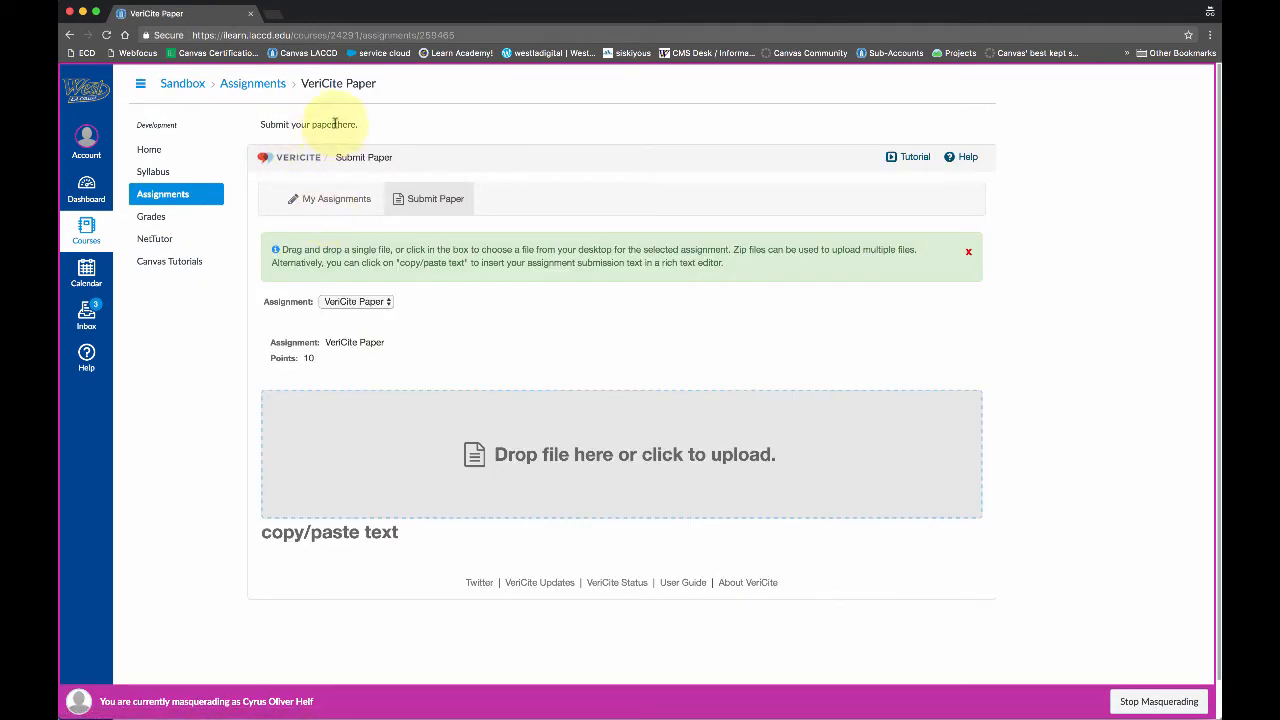
mouse_move(596, 113)
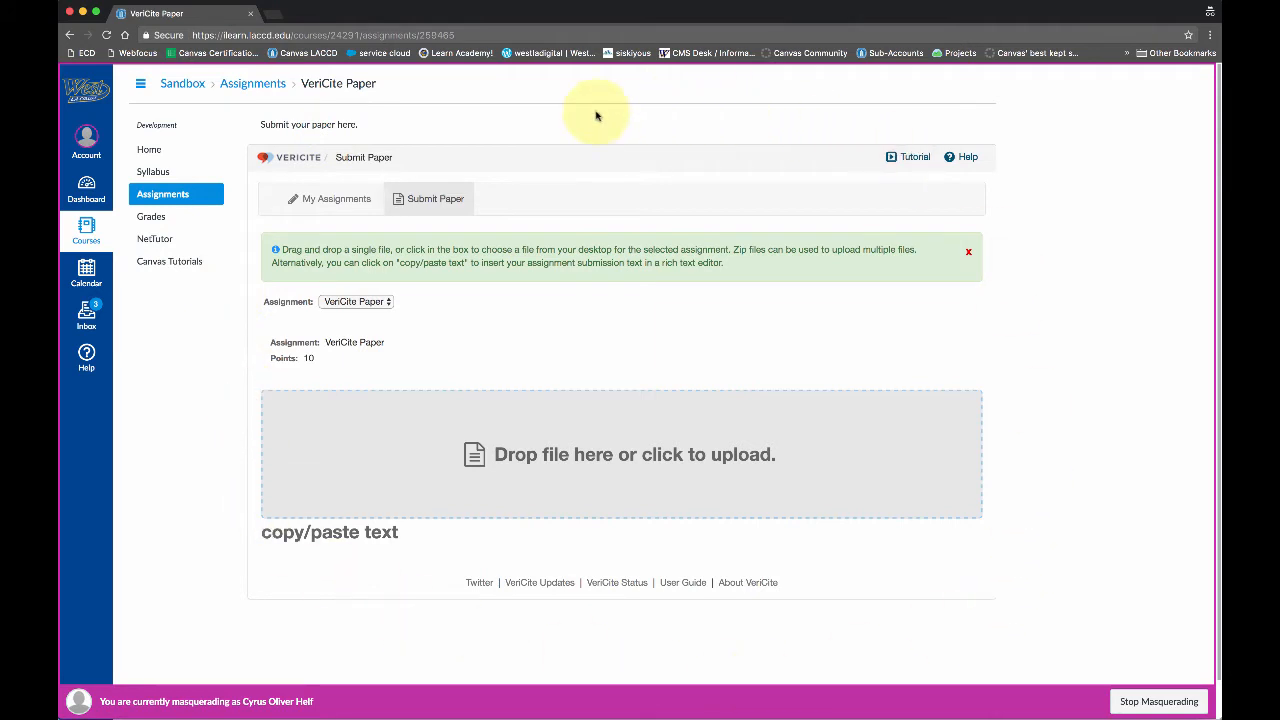
mouse_move(375, 414)
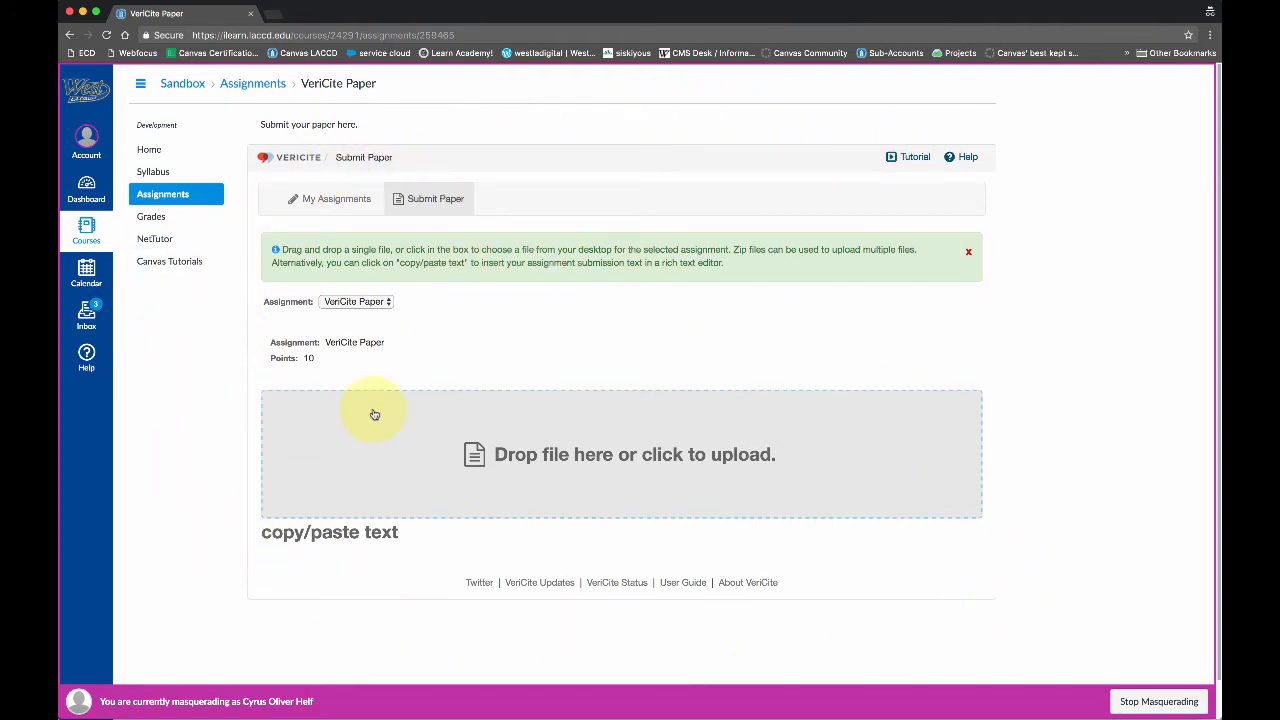
mouse_move(434, 544)
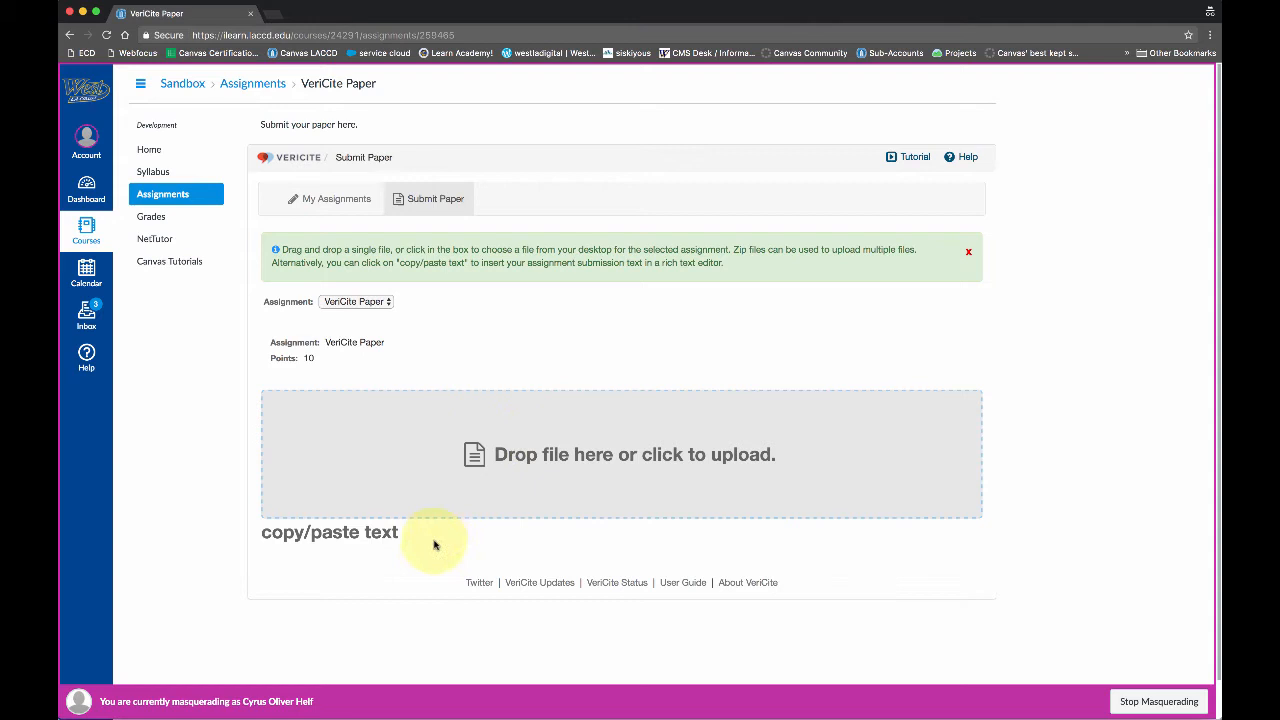
mouse_move(366, 474)
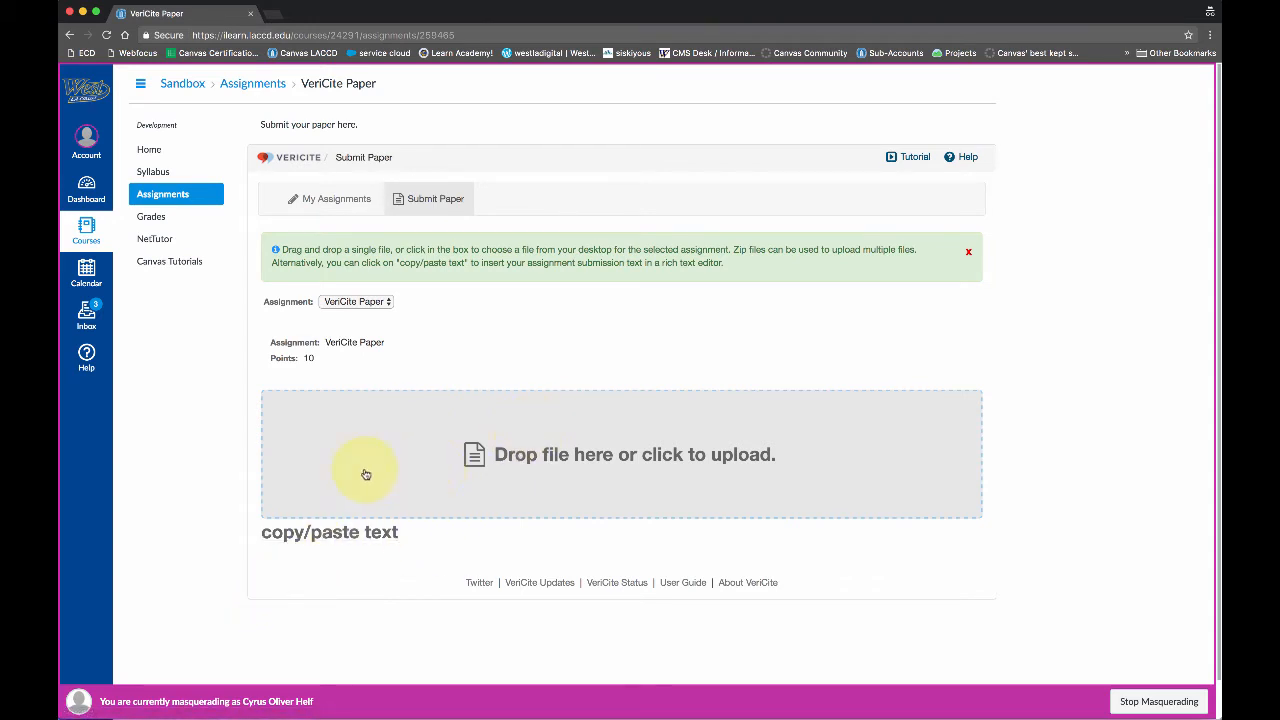
mouse_move(738, 467)
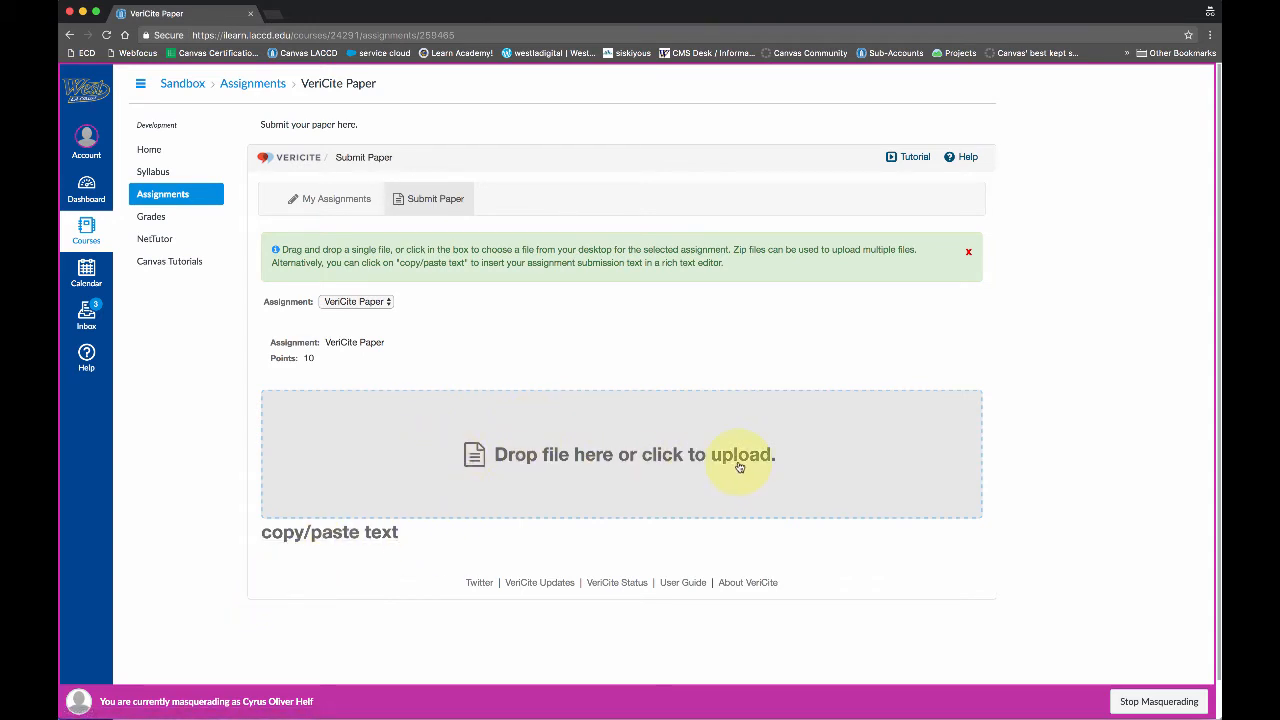
mouse_move(715, 462)
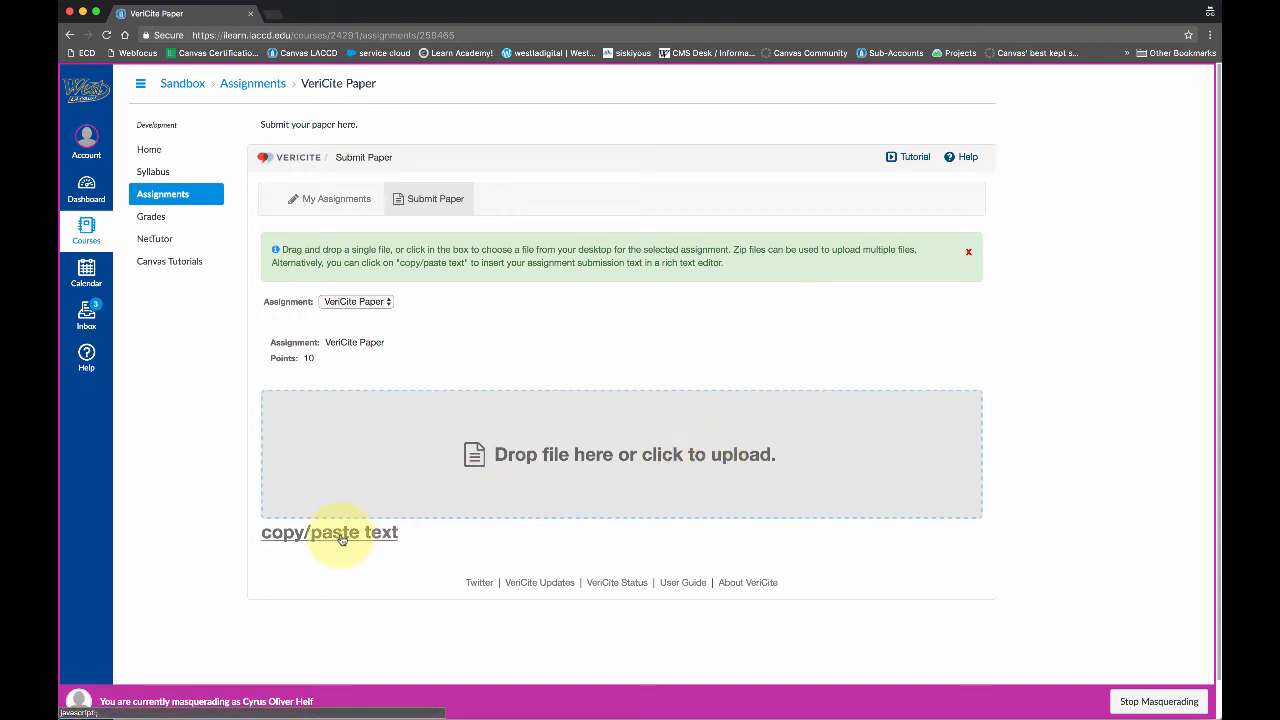
mouse_move(330, 532)
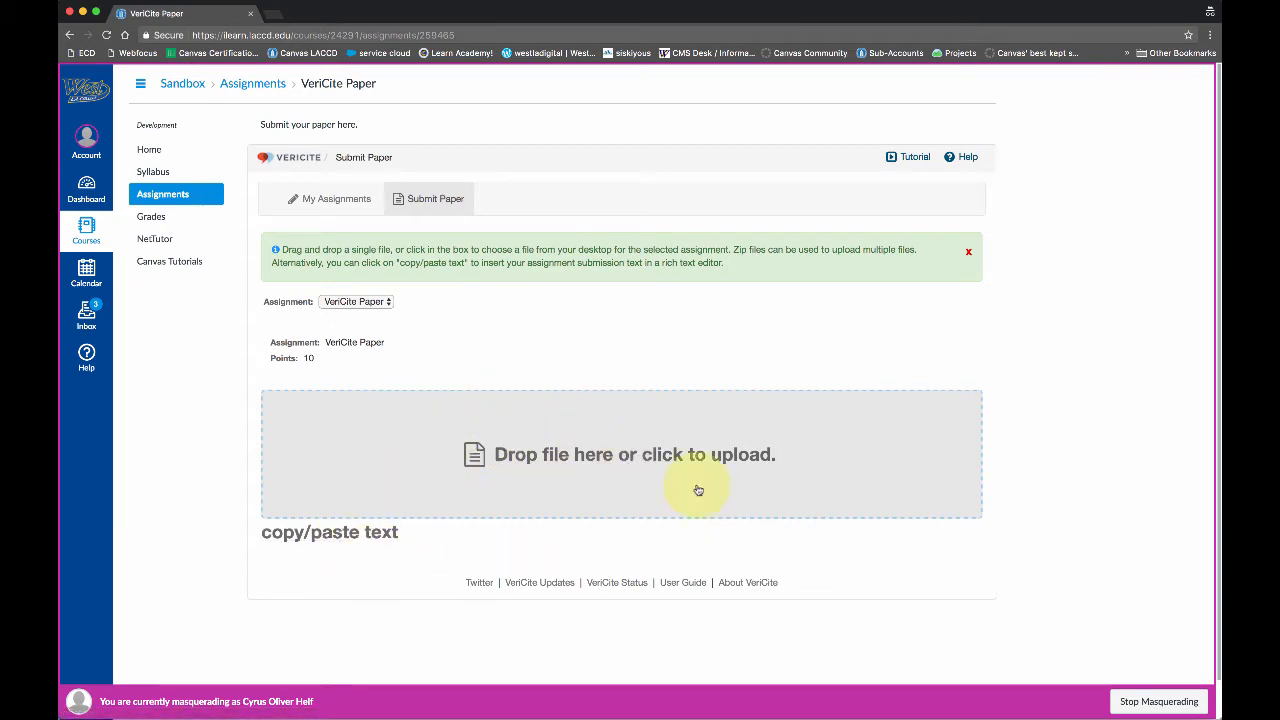
mouse_move(670, 456)
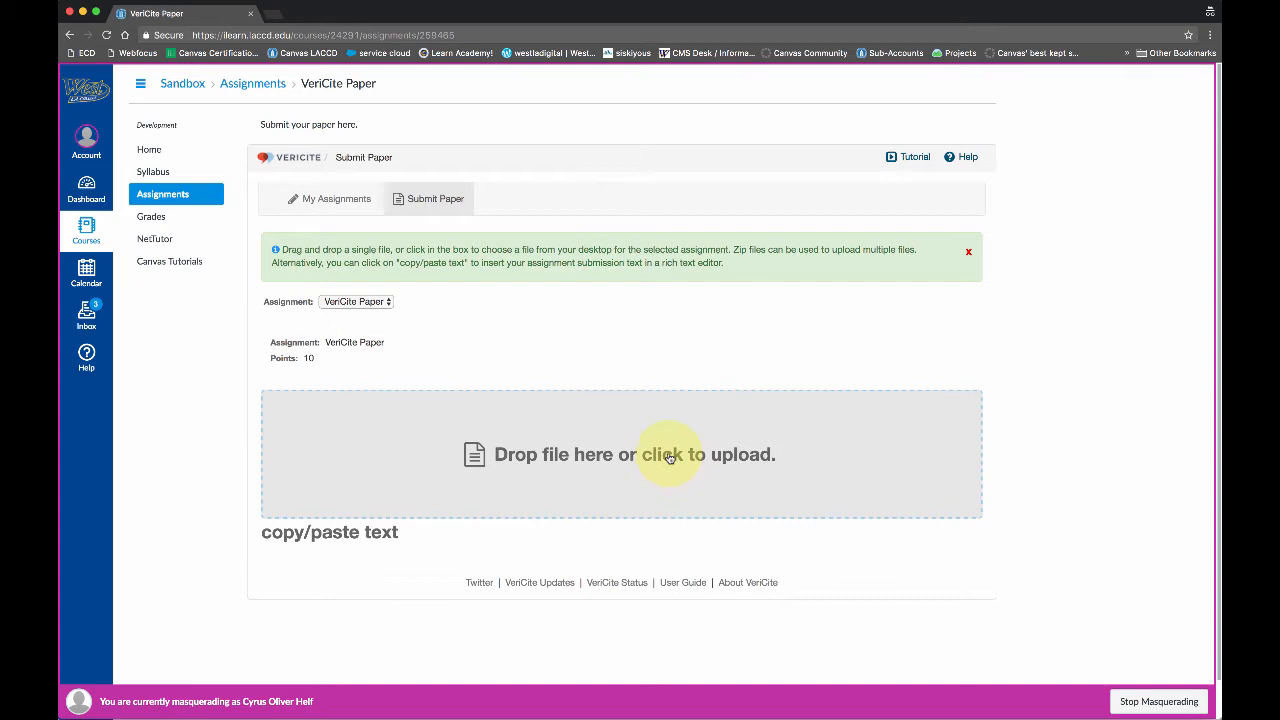
Step: Open the file chooser from VeriCite's 'Drop file here or click to upload' box
left_click(668, 454)
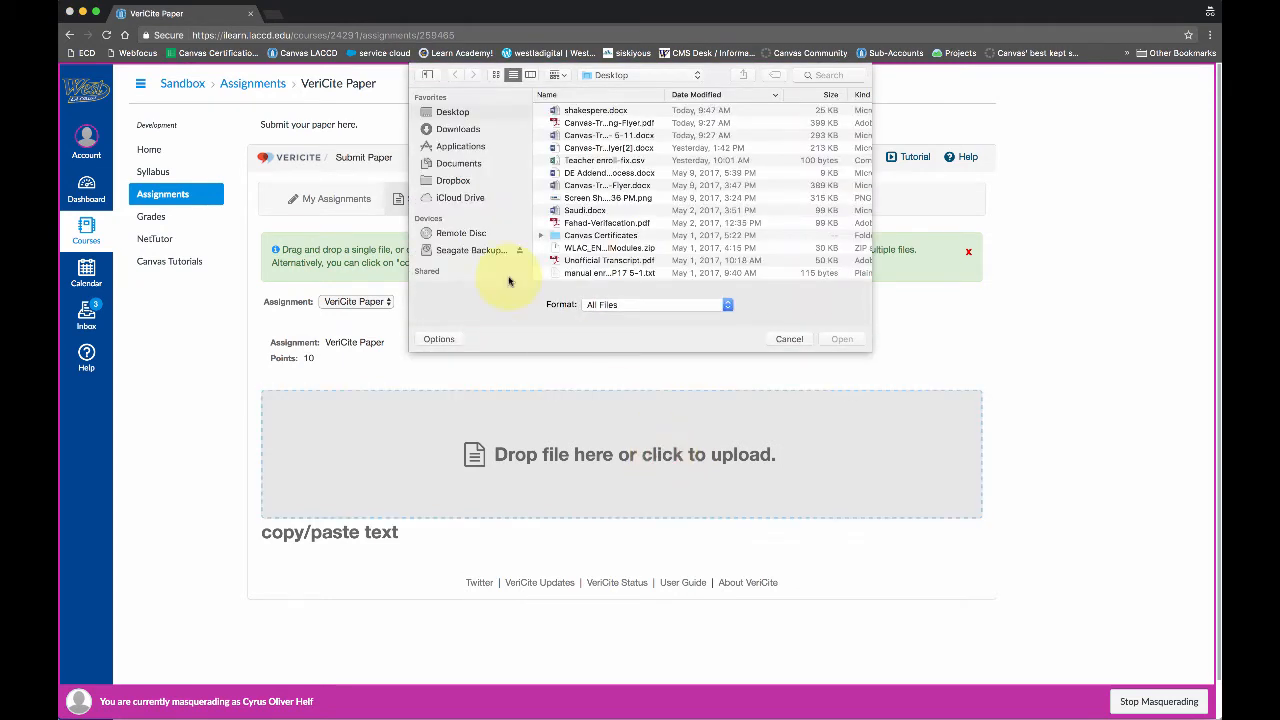
Step: Upload shakespere.docx from the Desktop into the VeriCite preview
left_click(595, 110)
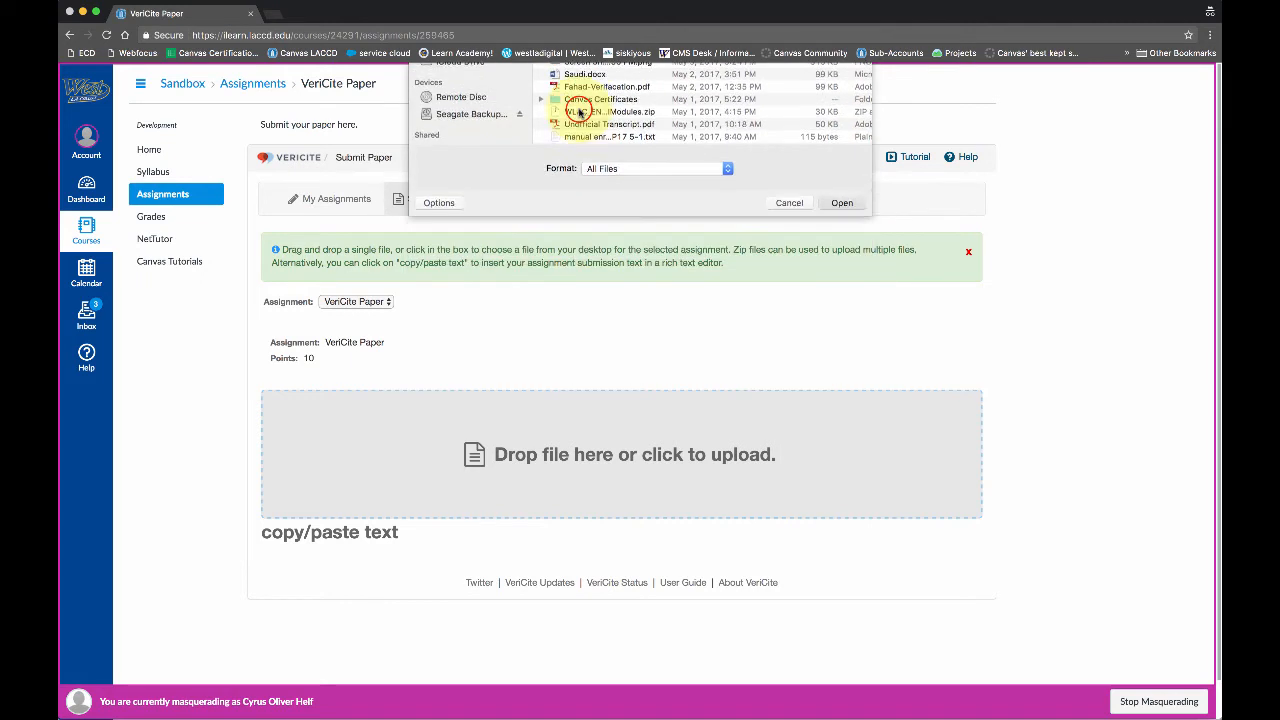
left_click(840, 202)
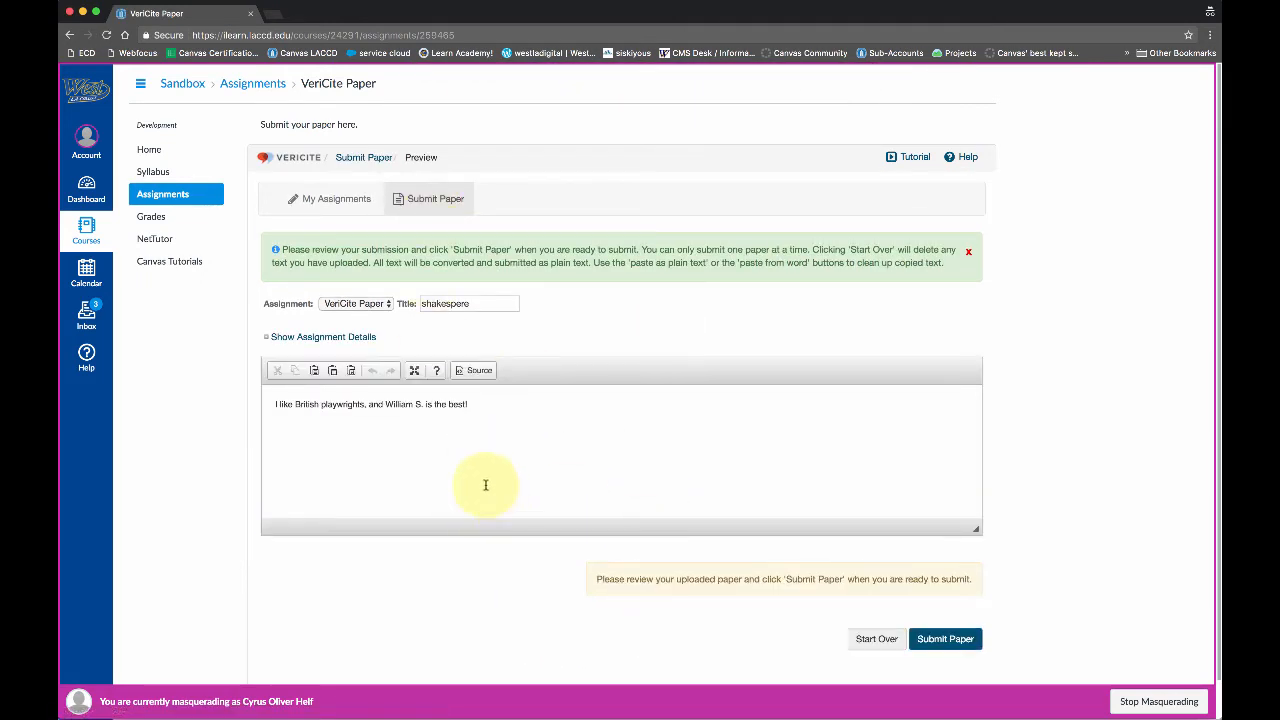
mouse_move(405, 453)
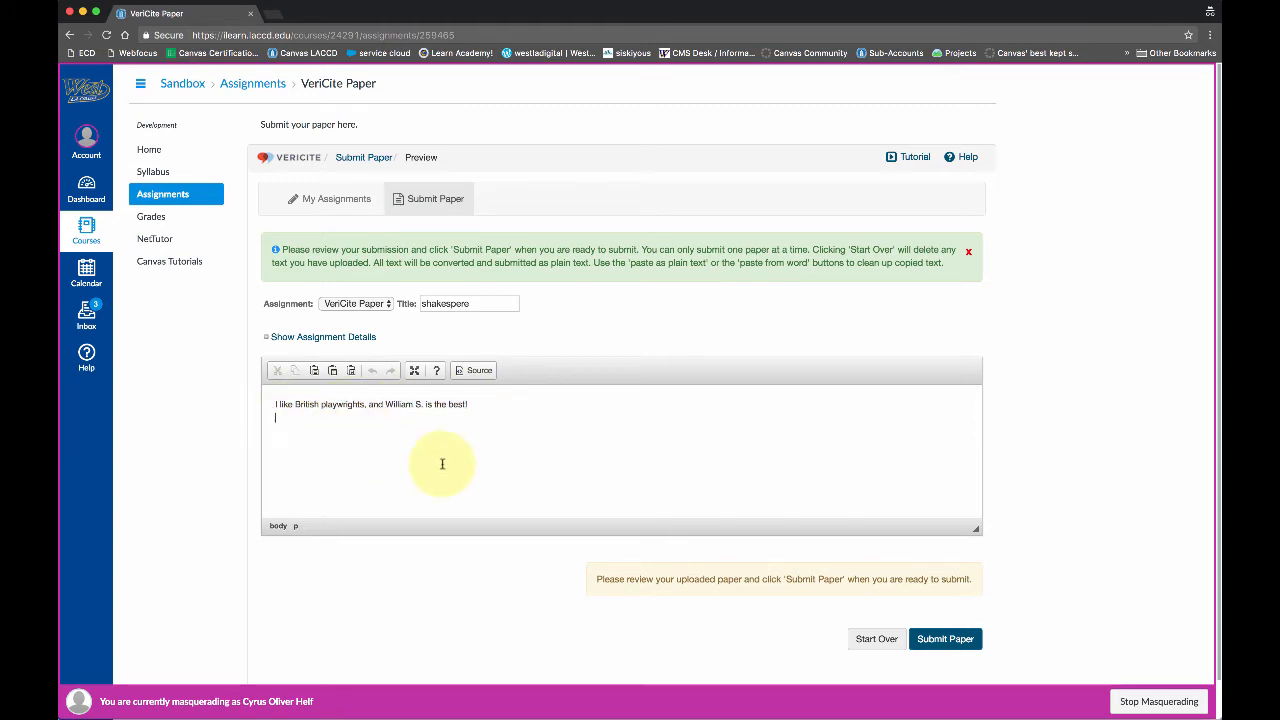
Step: Delete the stray 's' from the preview text and submit the shakespere paper
type("s")
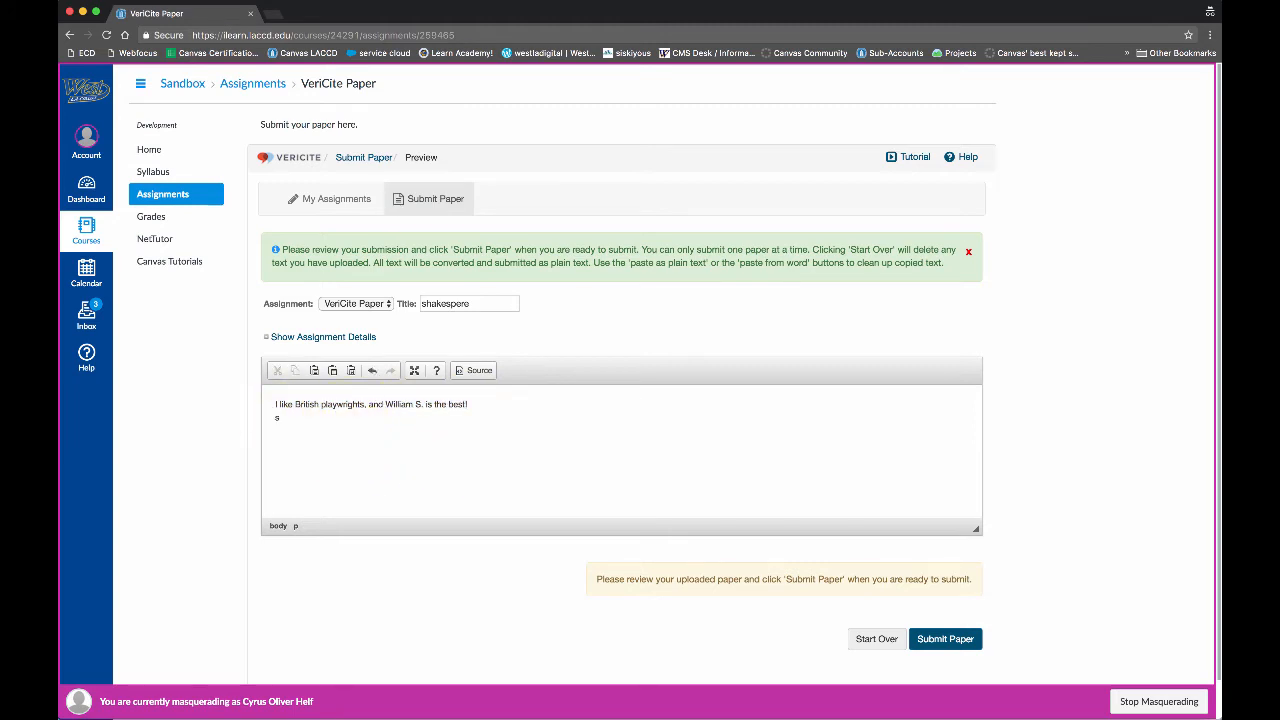
key("Backspace")
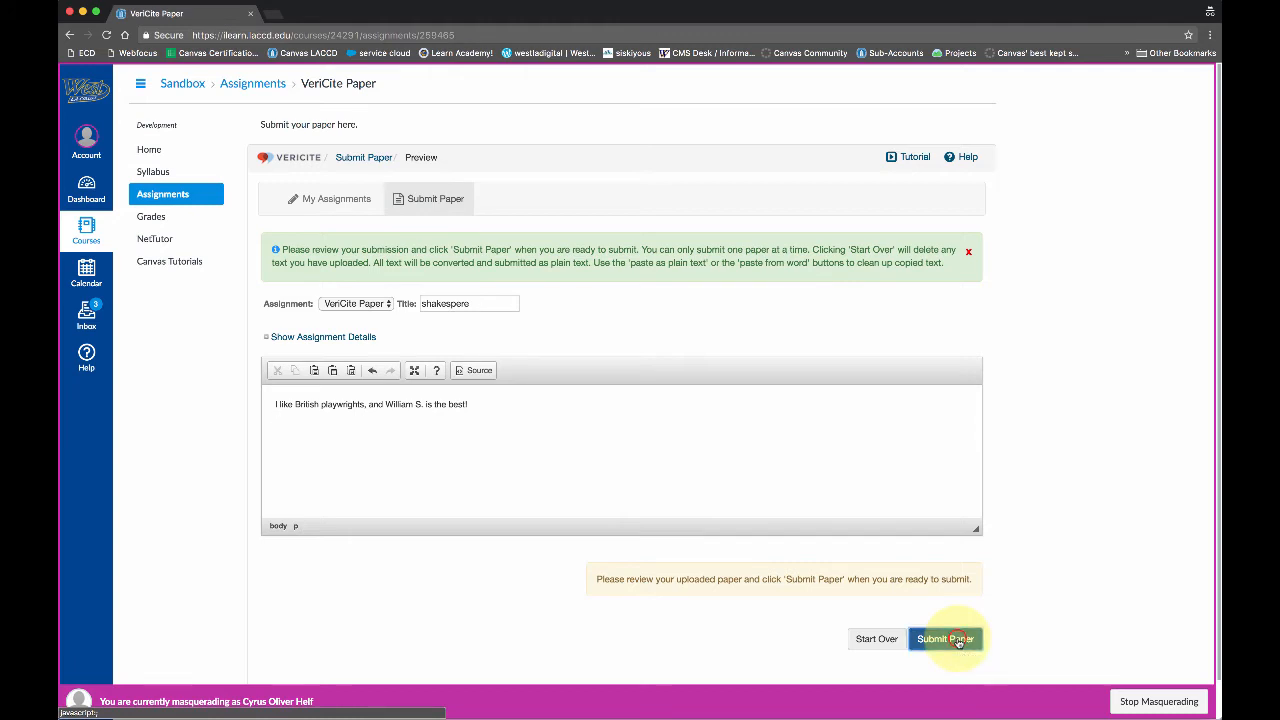
left_click(944, 638)
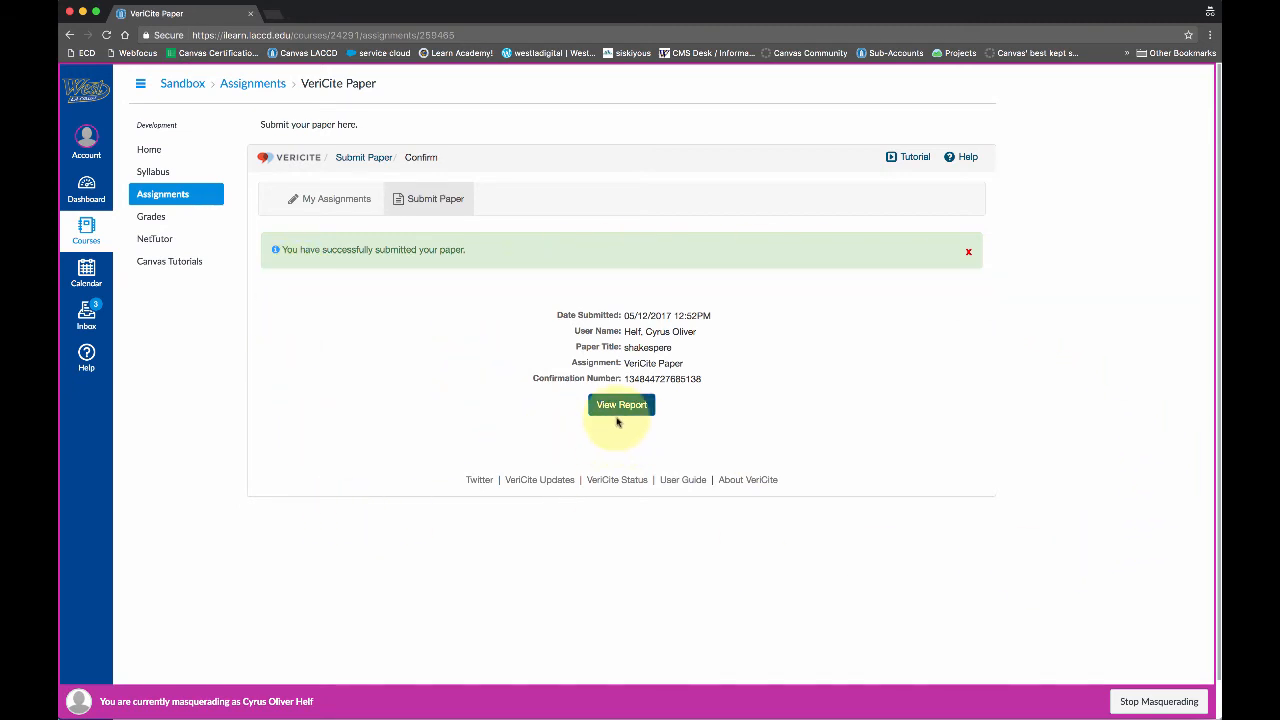
Step: View the shakespere paper's VeriCite originality report showing a 0% match
left_click(621, 404)
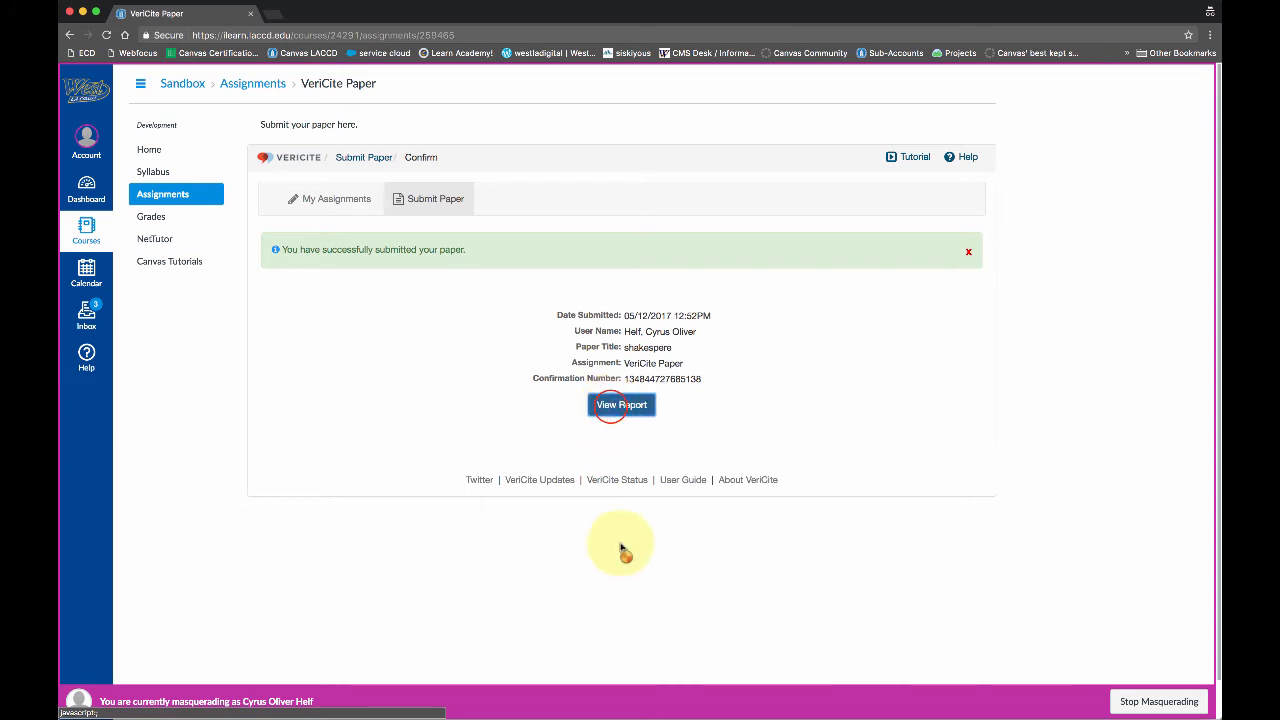
left_click(621, 404)
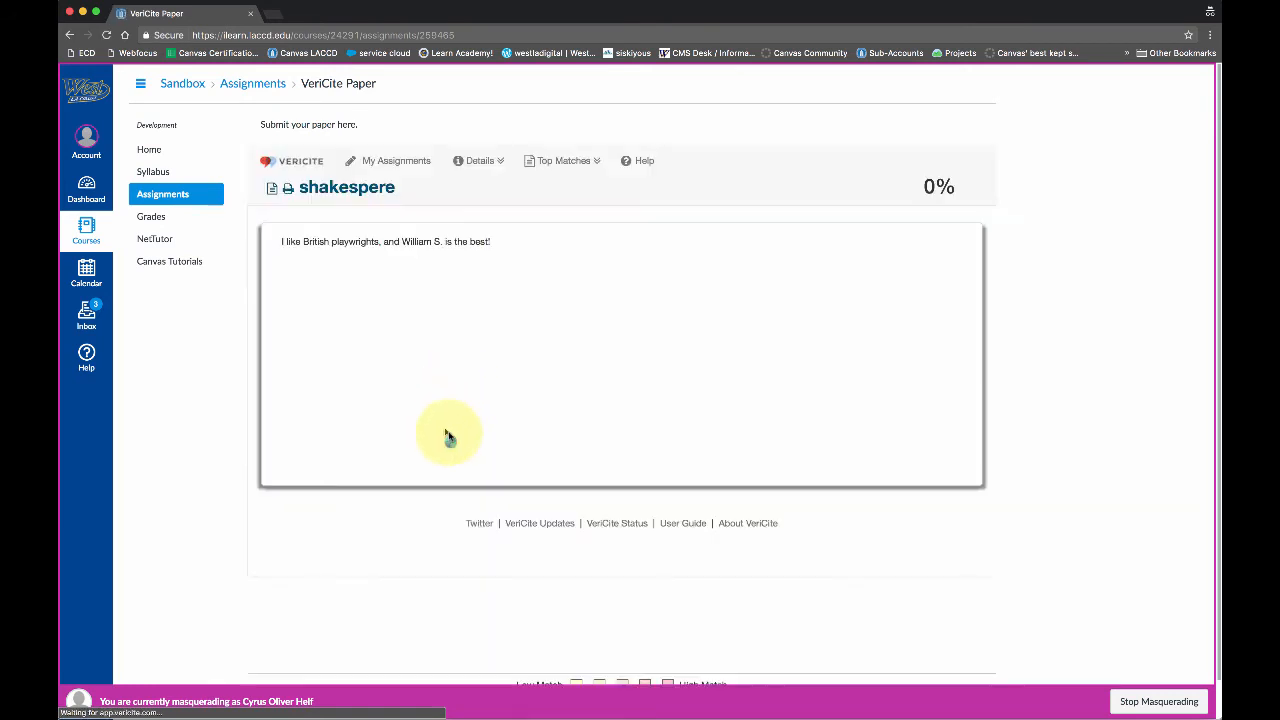
mouse_move(511, 420)
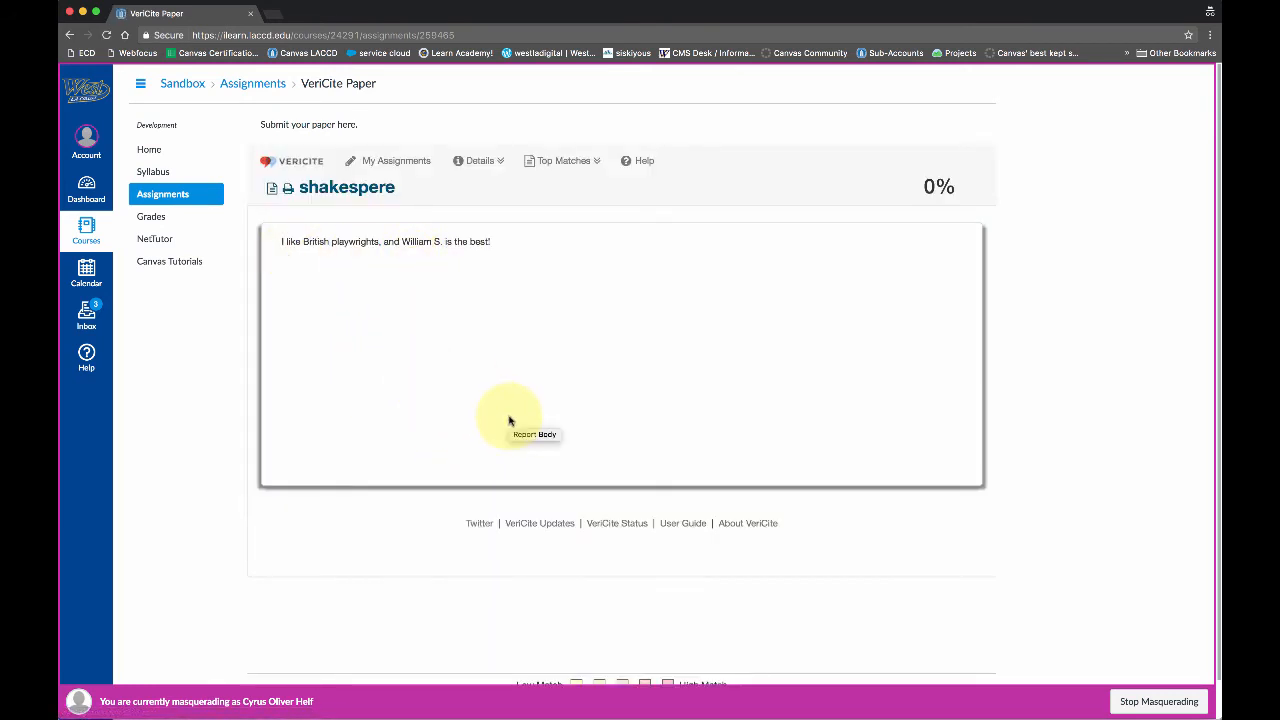
mouse_move(800, 208)
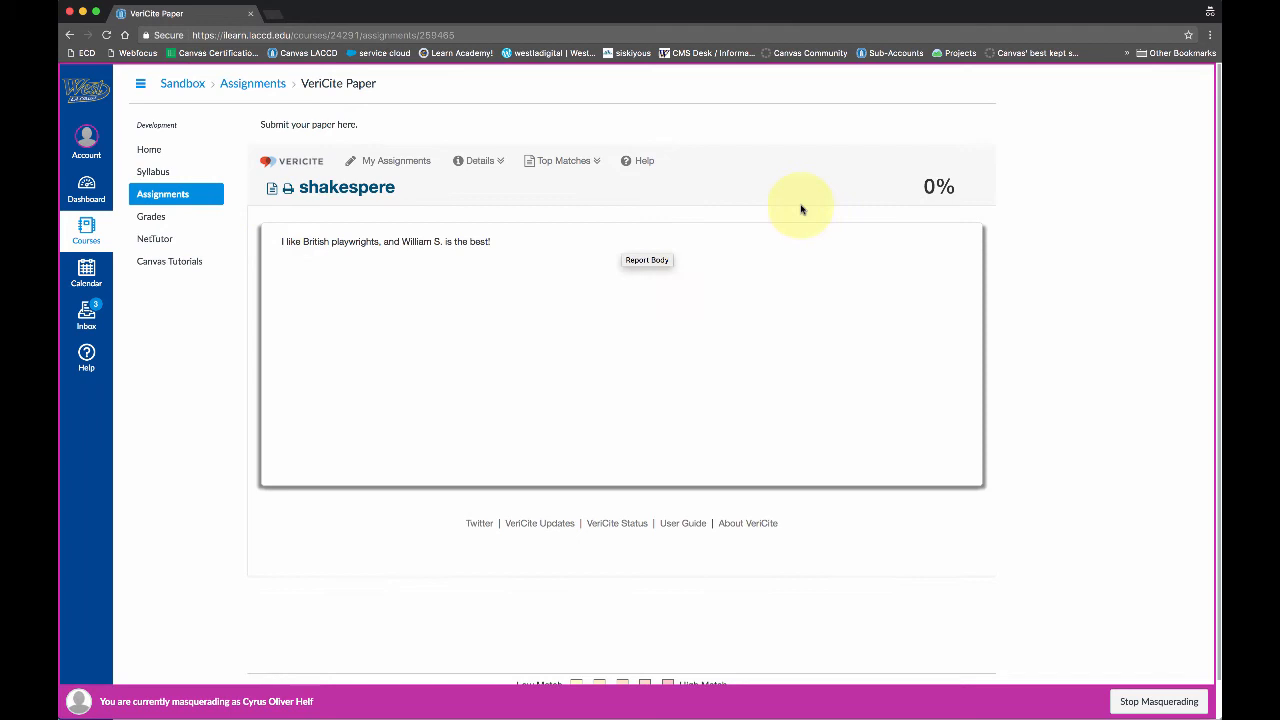
mouse_move(938, 187)
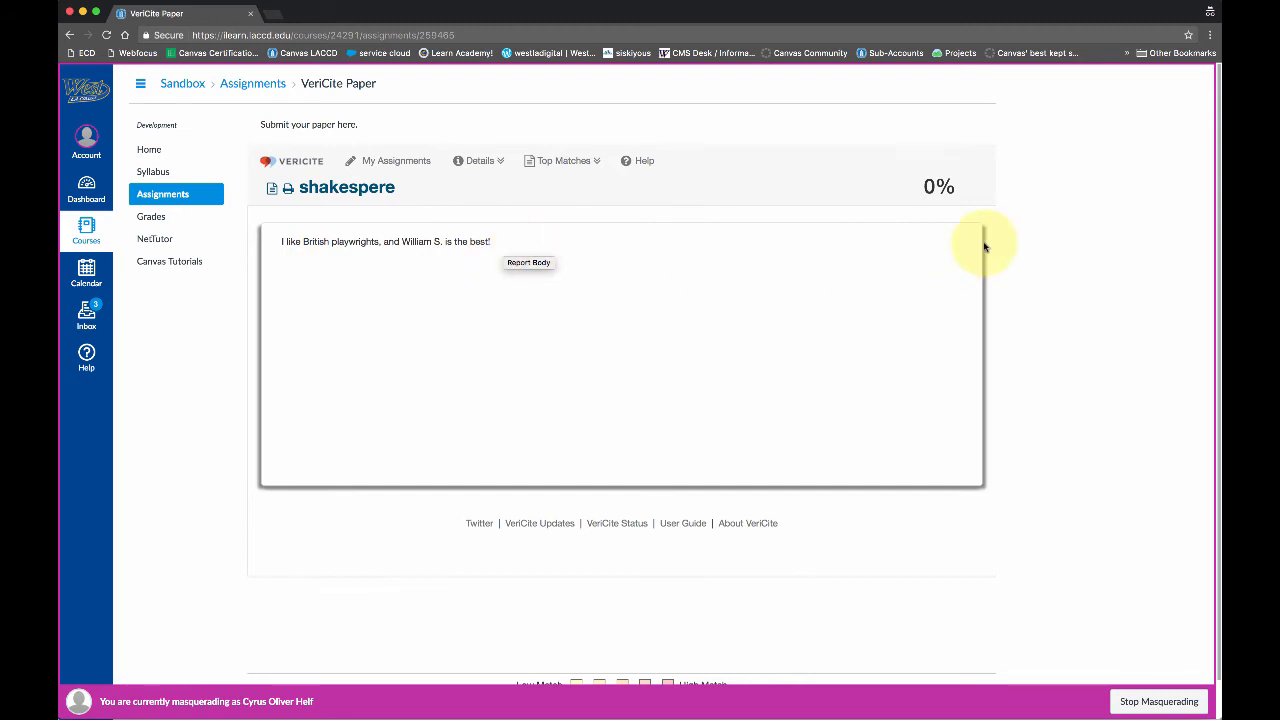
mouse_move(660, 8)
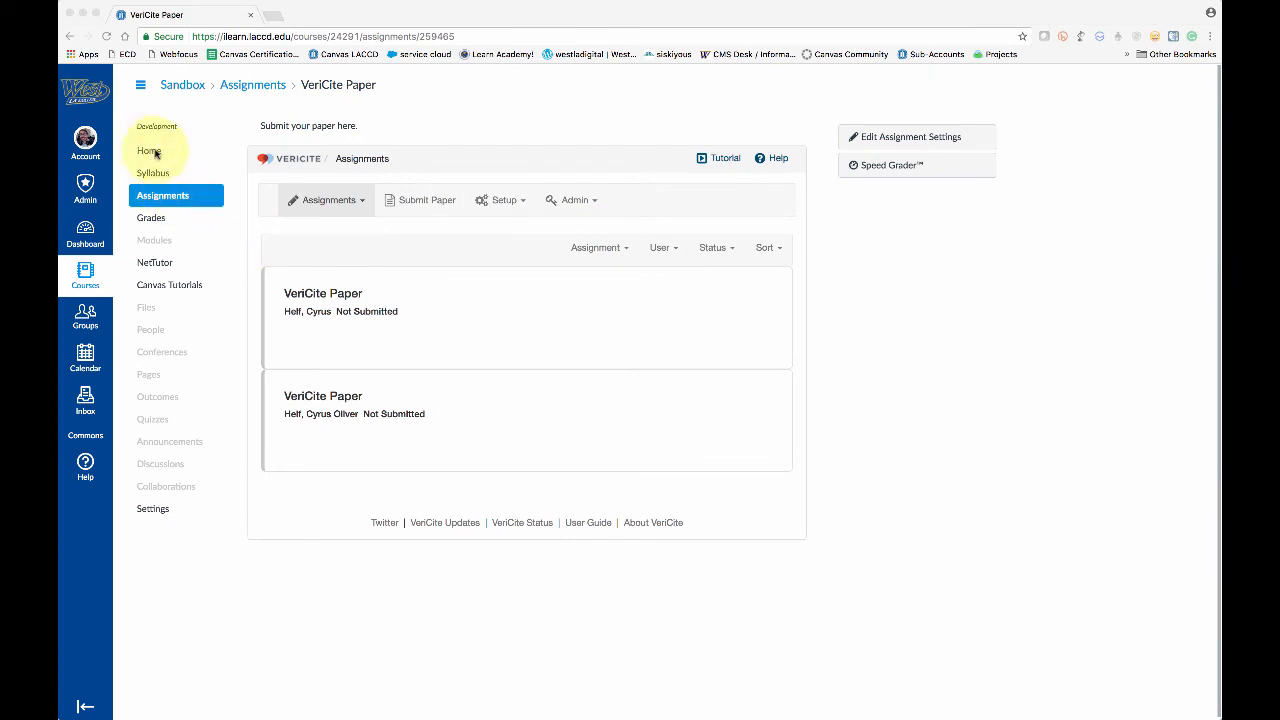
Step: Return to the Sandbox course and open VeriCite Paper from its Assignments list
left_click(150, 151)
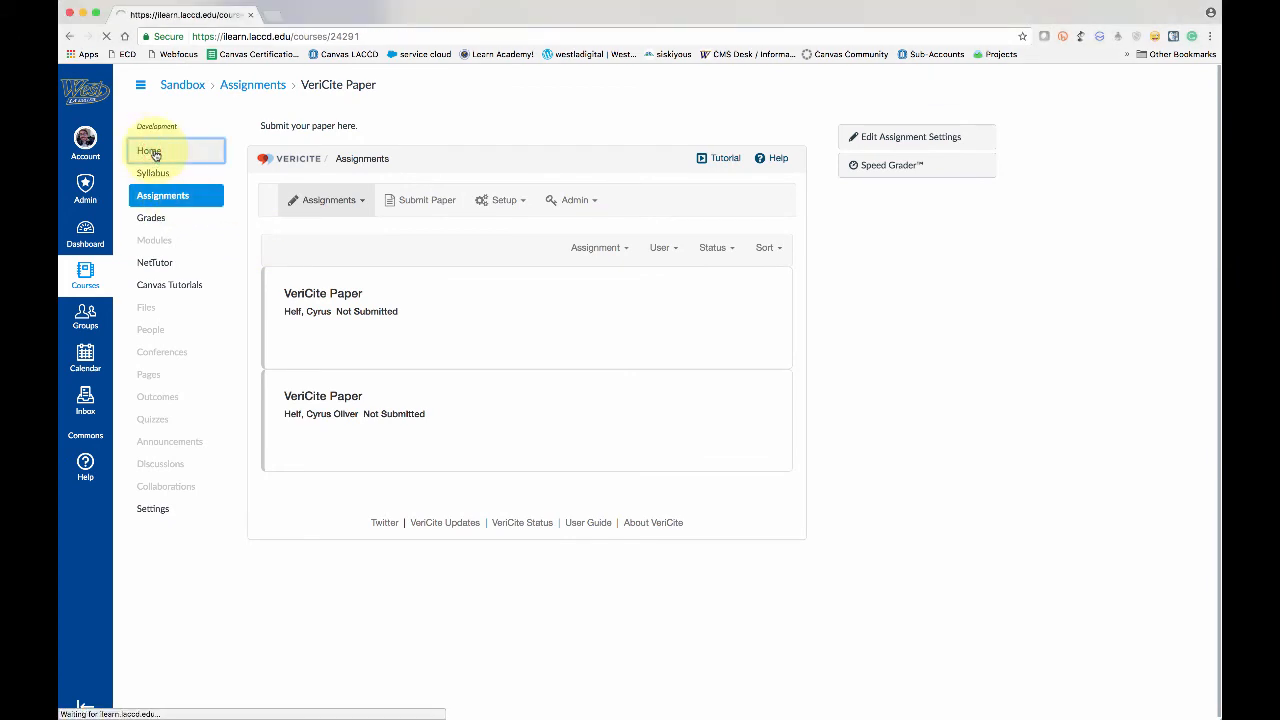
left_click(149, 151)
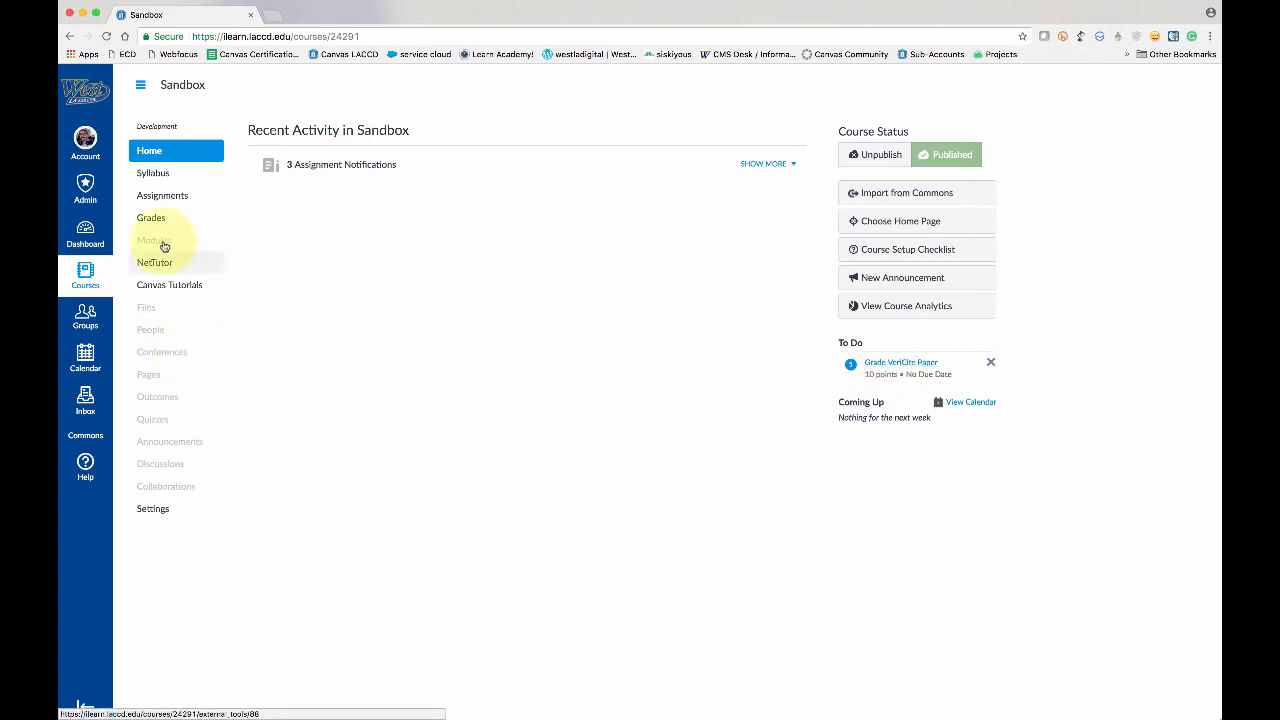
left_click(151, 218)
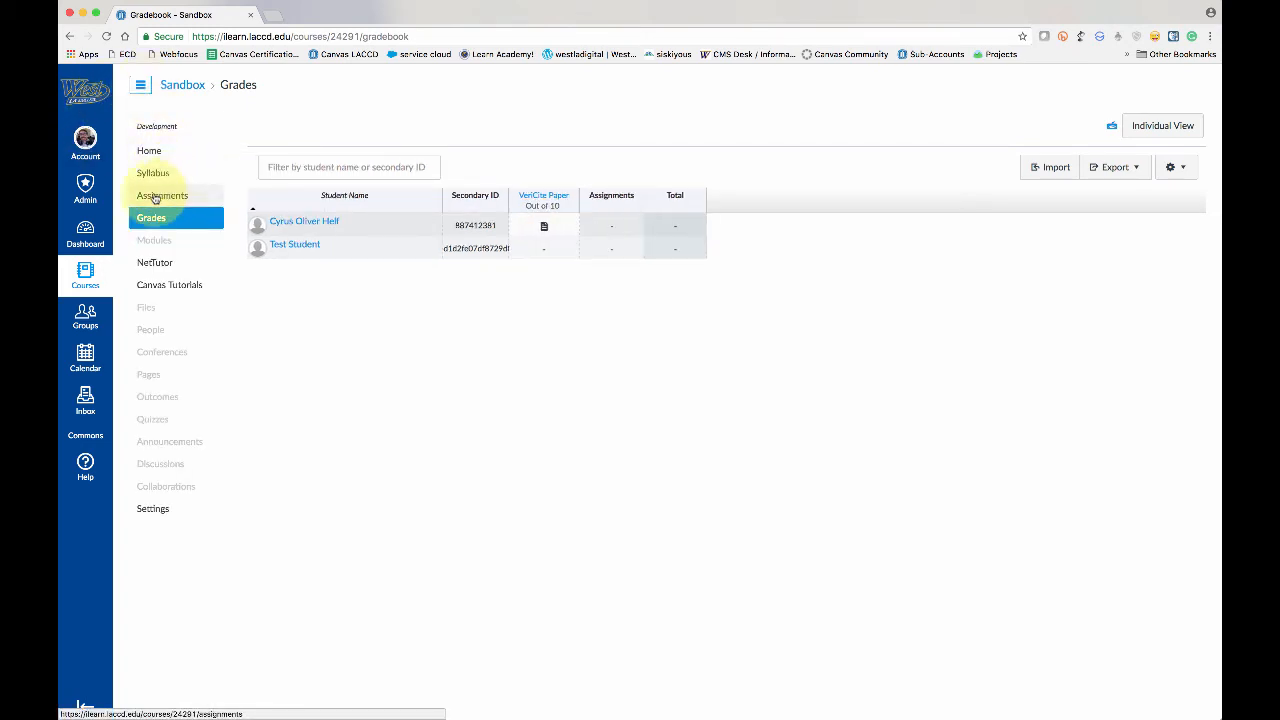
left_click(162, 195)
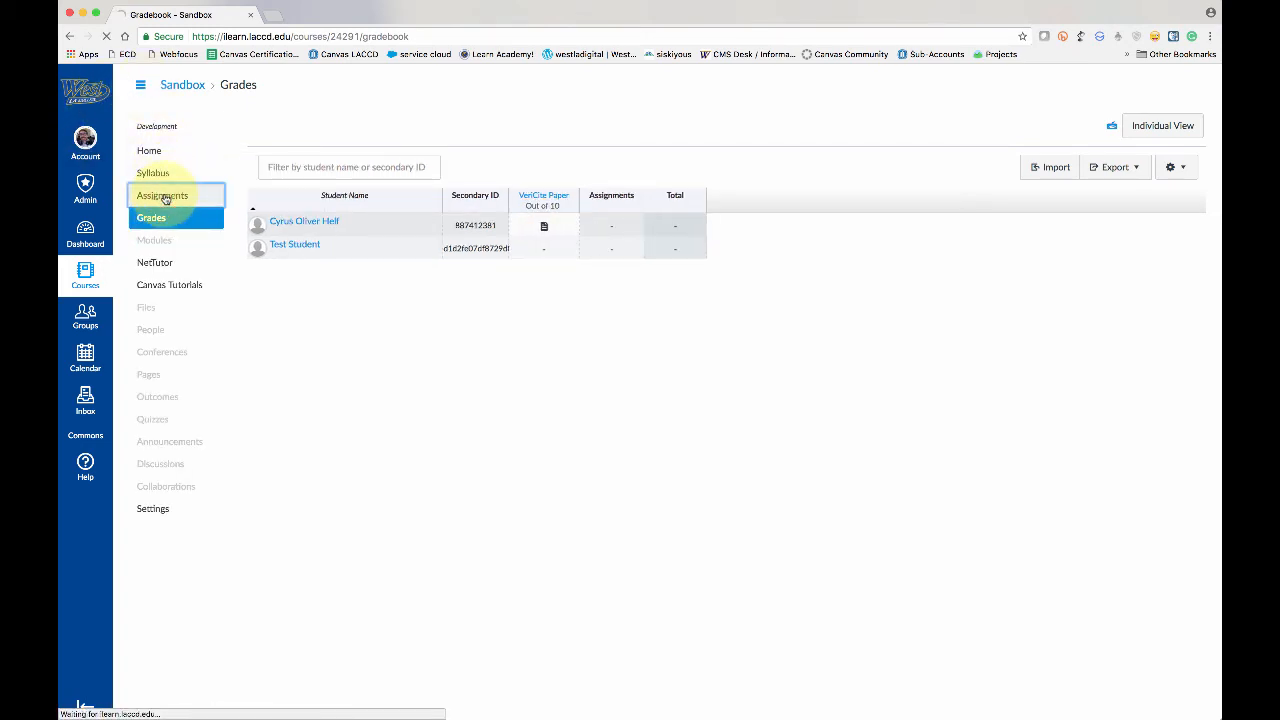
left_click(162, 195)
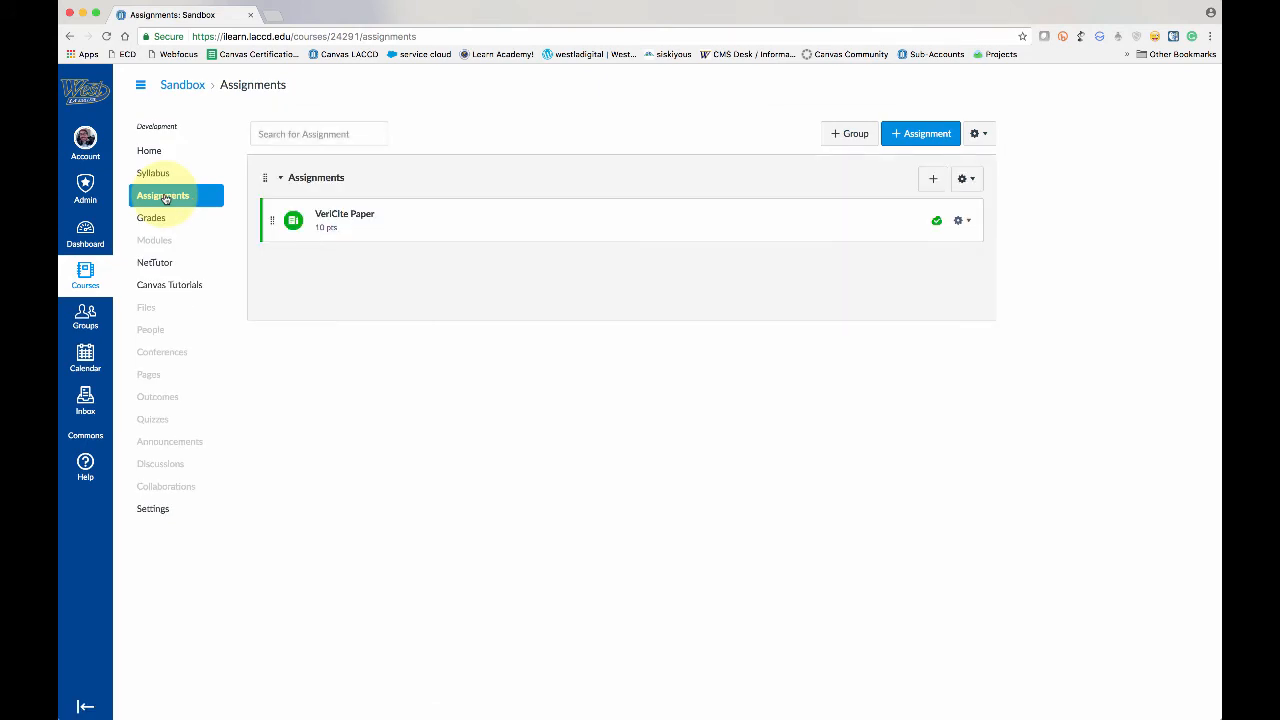
left_click(344, 214)
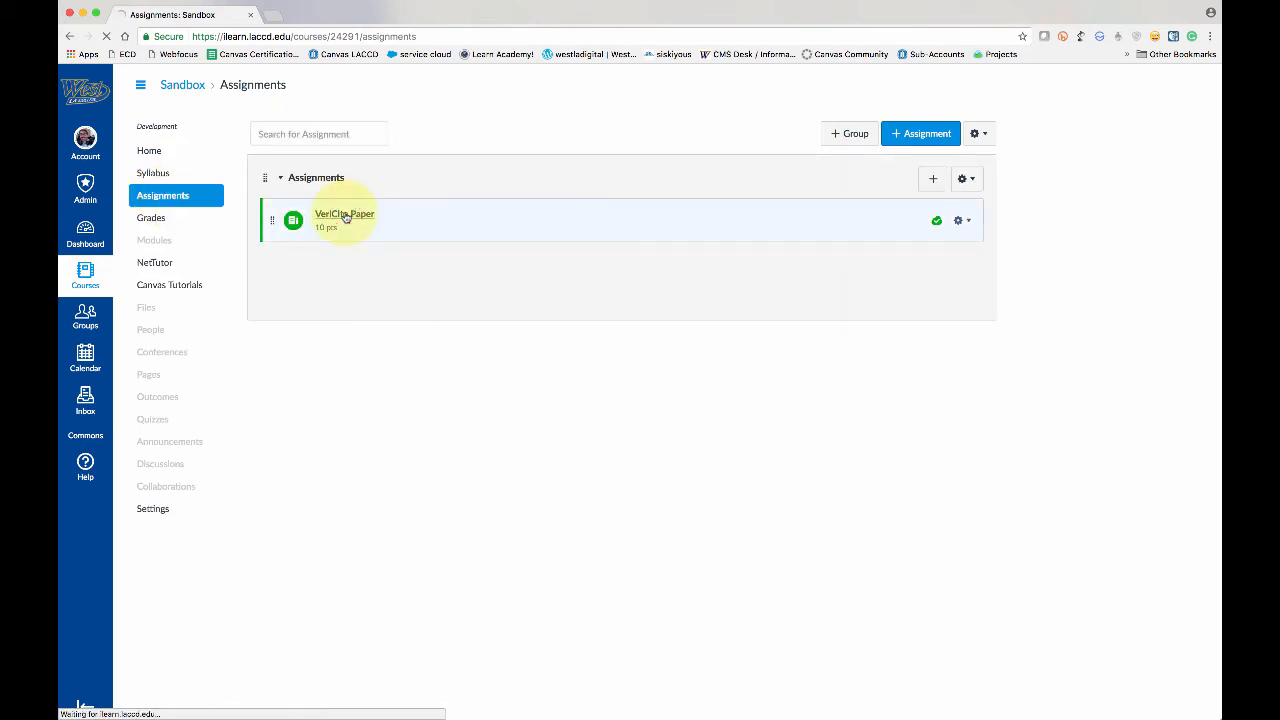
Step: Open the VeriCite Paper assignment and launch SpeedGrader for the shakespere submission
left_click(344, 214)
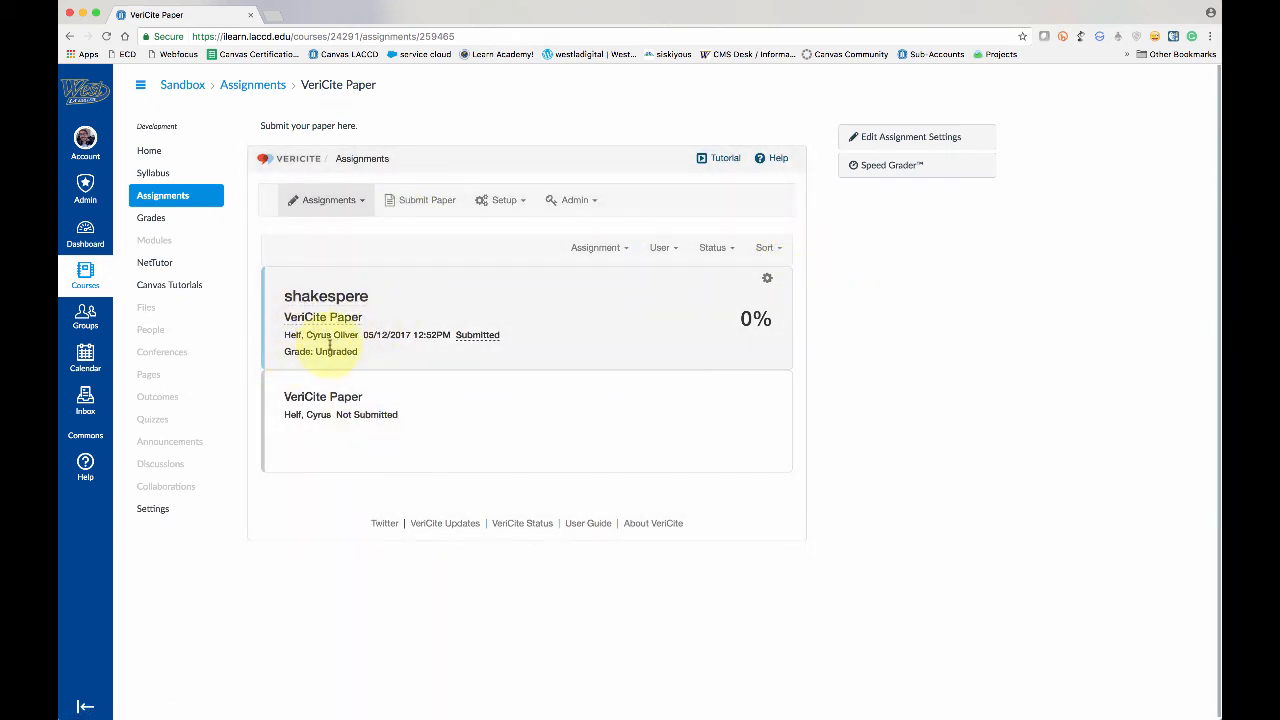
mouse_move(884, 165)
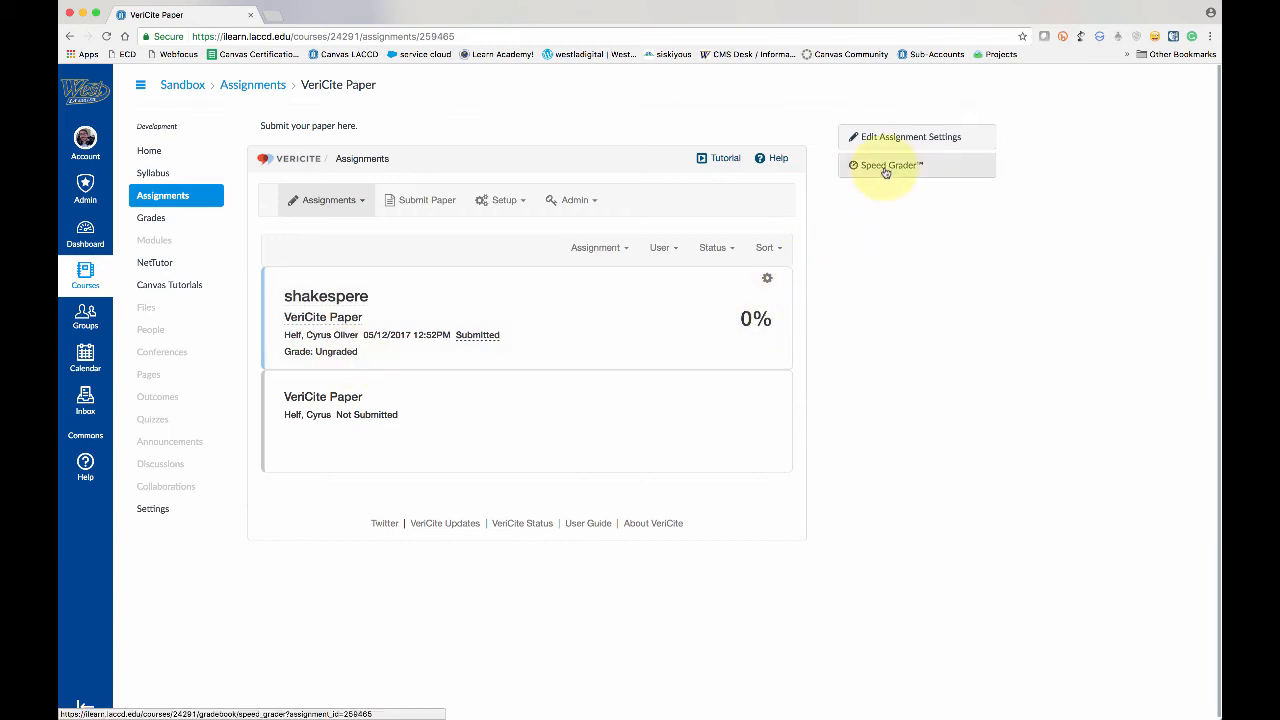
left_click(886, 165)
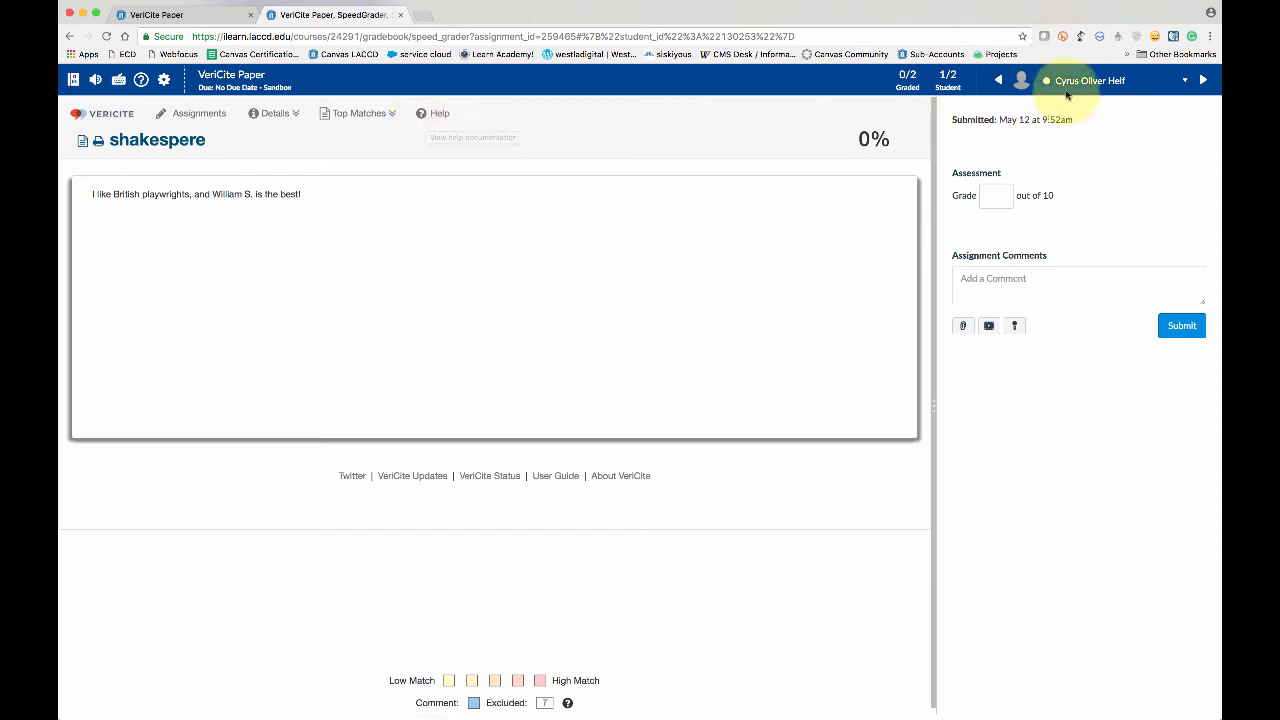
mouse_move(655, 185)
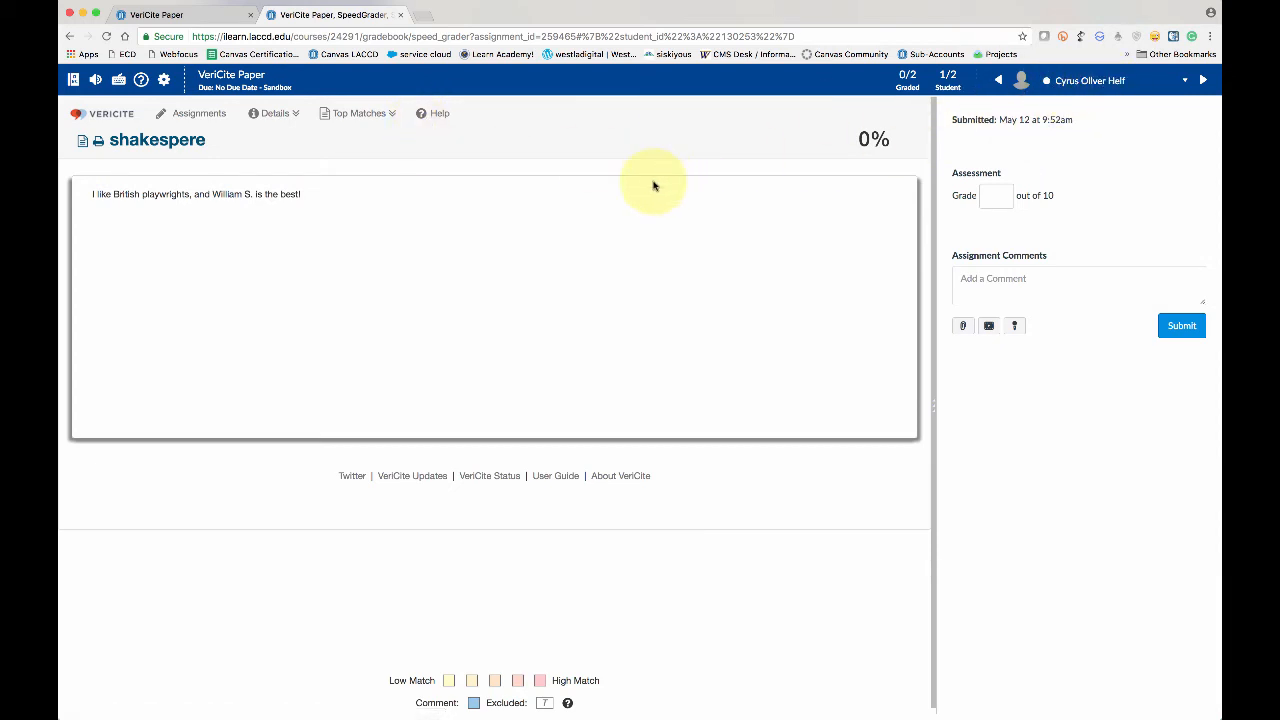
mouse_move(390, 302)
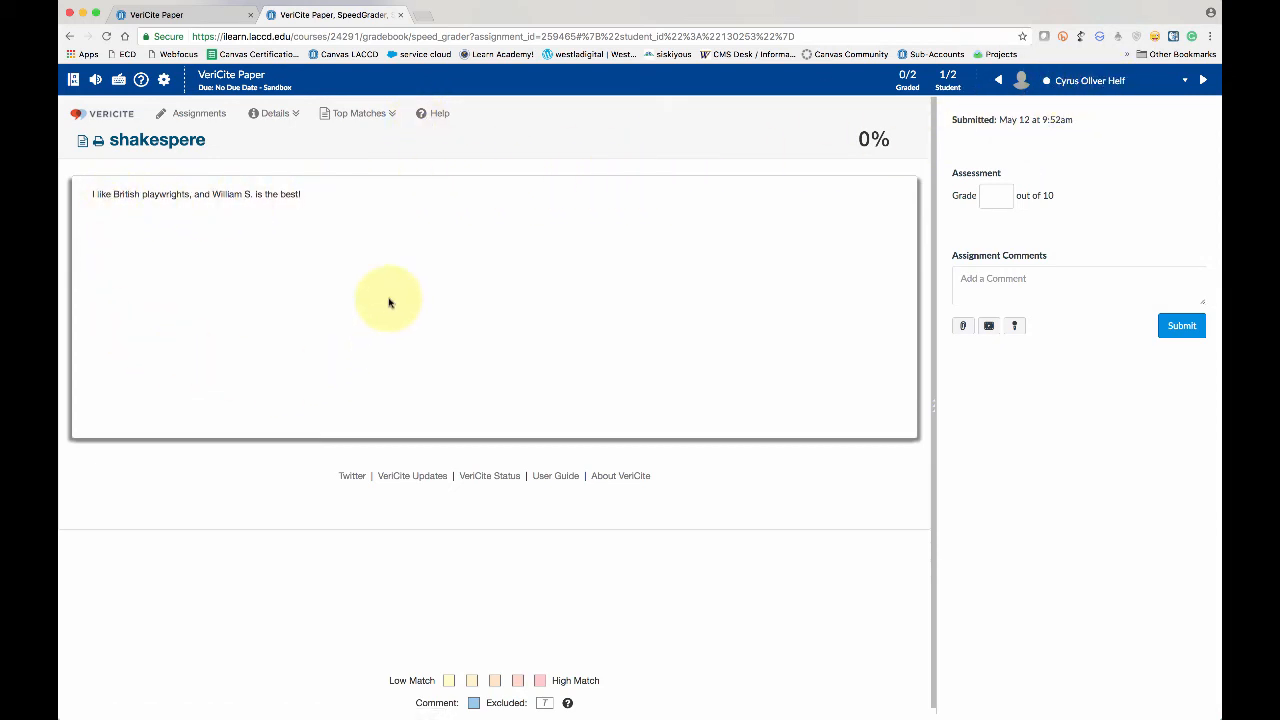
mouse_move(133, 204)
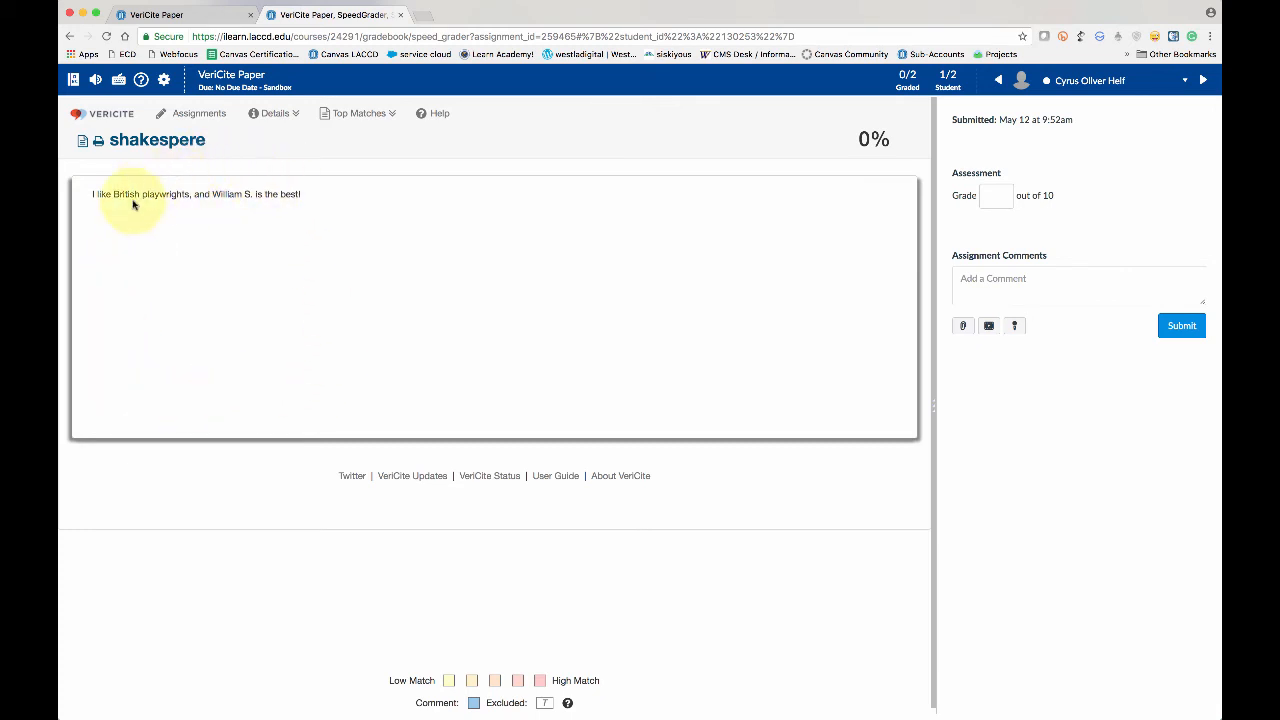
mouse_move(295, 200)
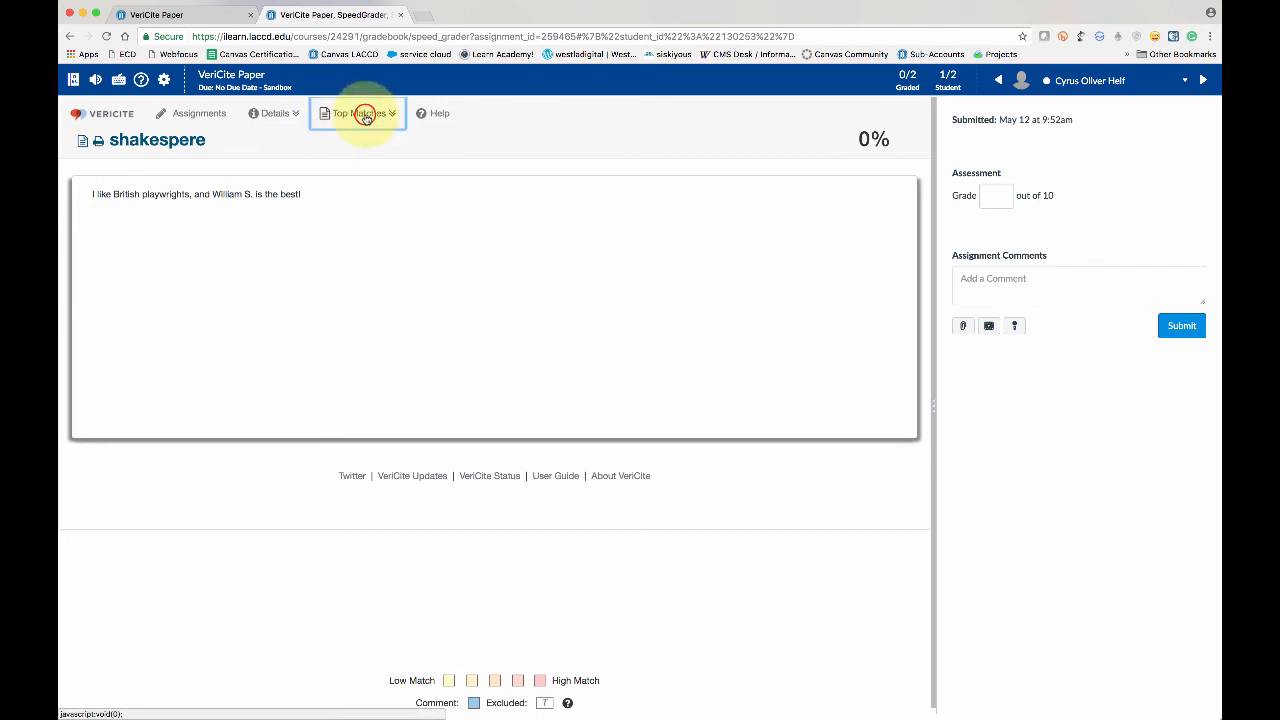
Step: Check the Top Matches list and match Details, confirming 0% matched, then hide Details
left_click(358, 113)
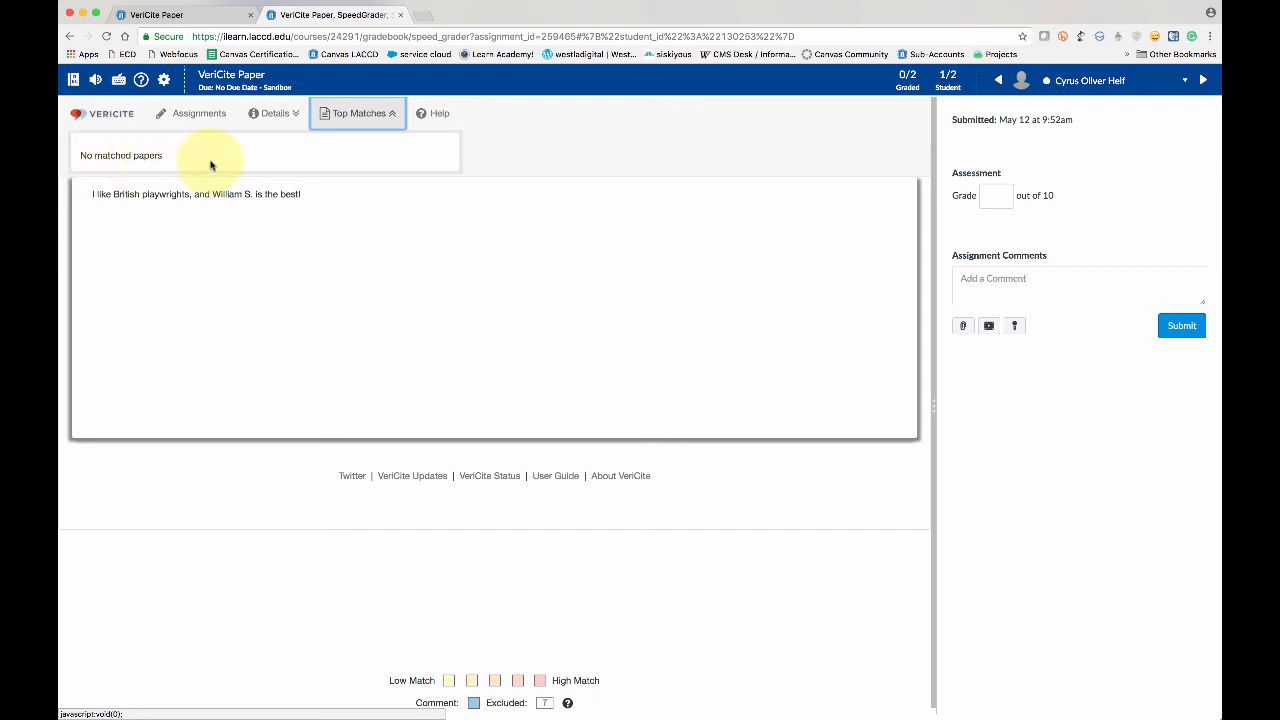
mouse_move(135, 208)
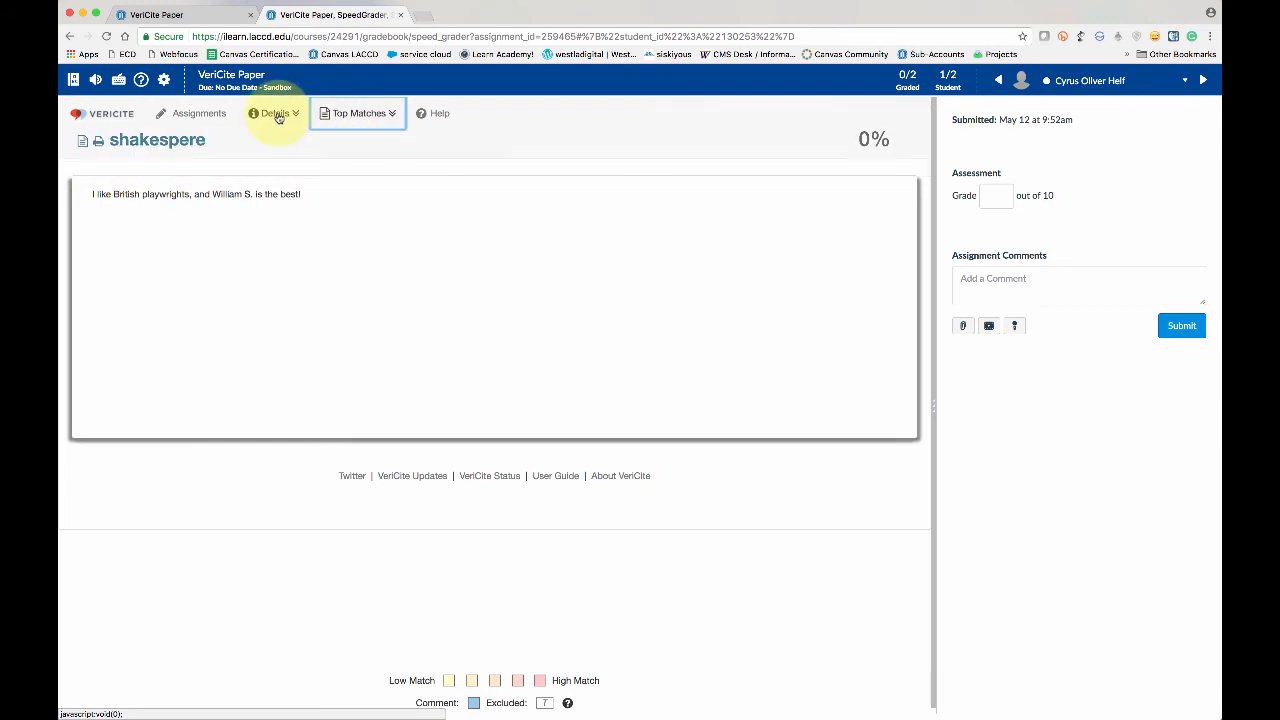
left_click(274, 113)
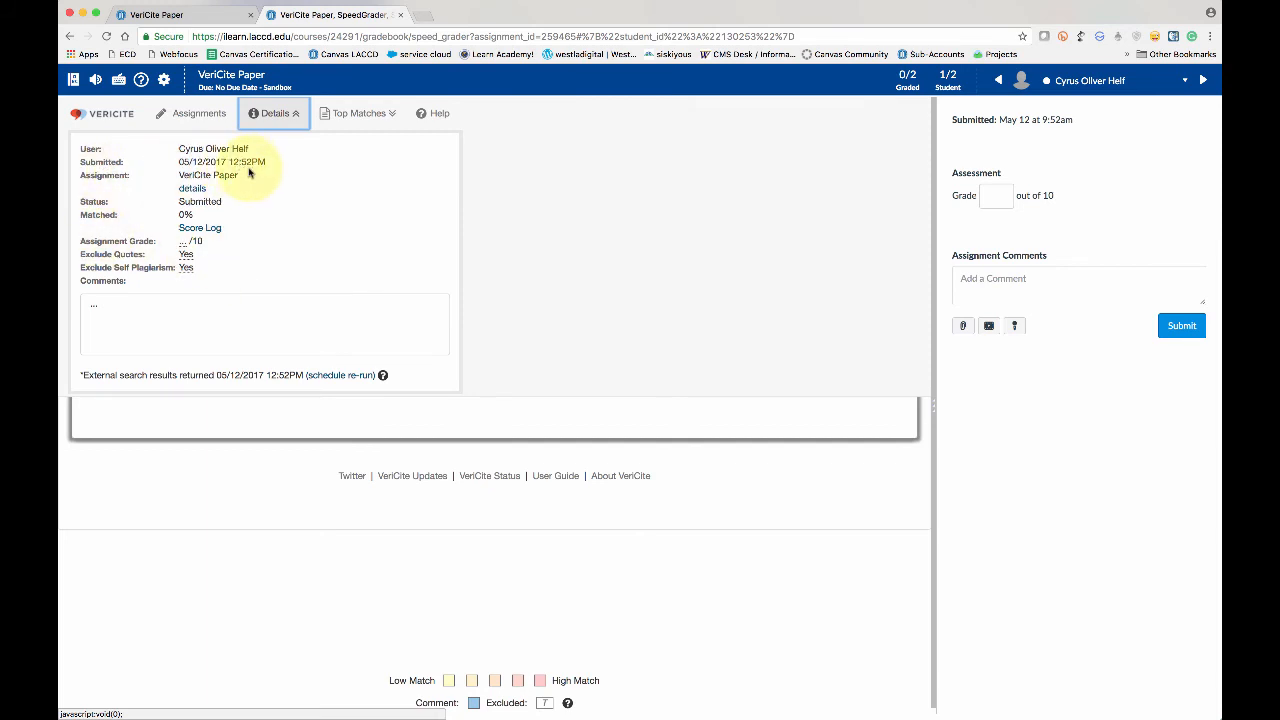
mouse_move(215, 278)
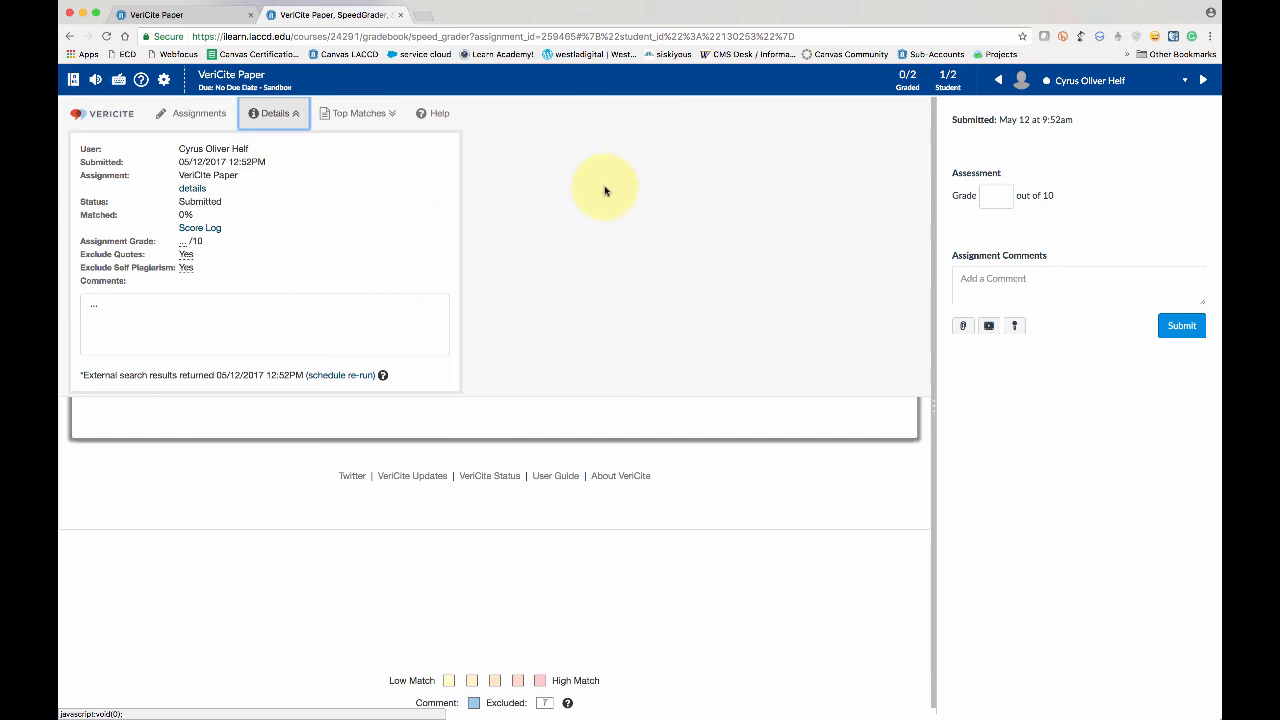
mouse_move(654, 188)
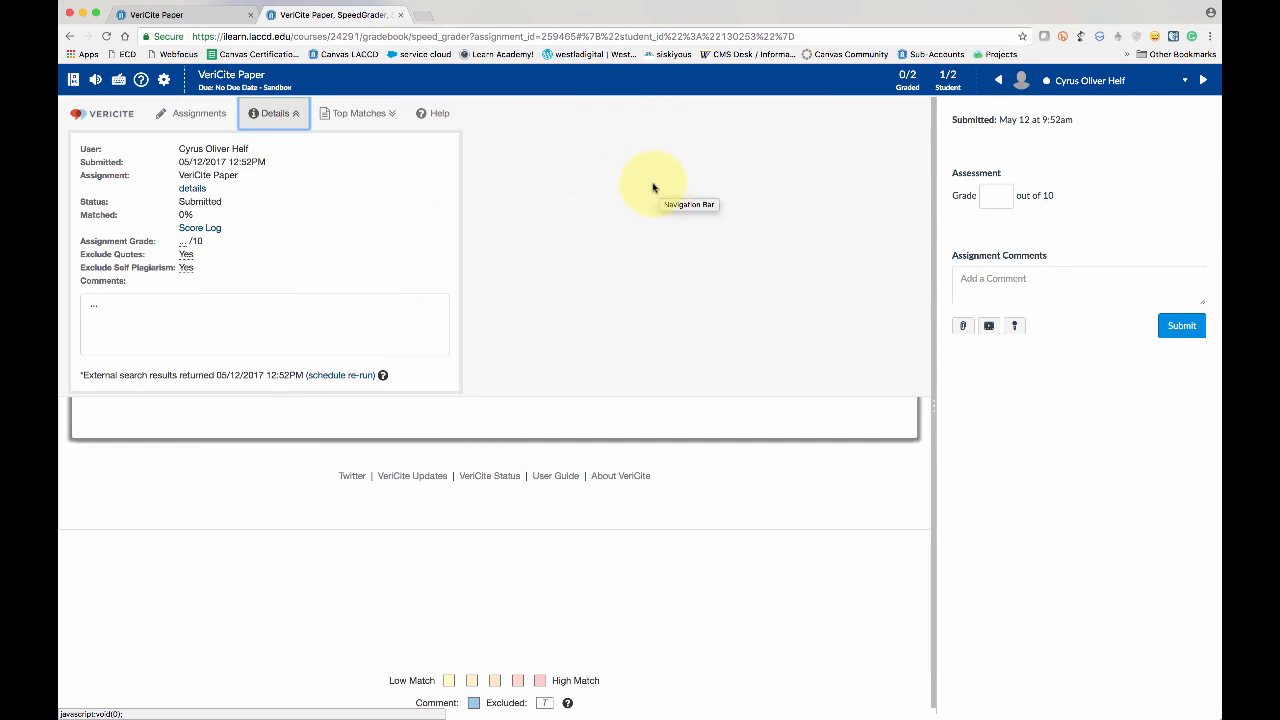
mouse_move(837, 242)
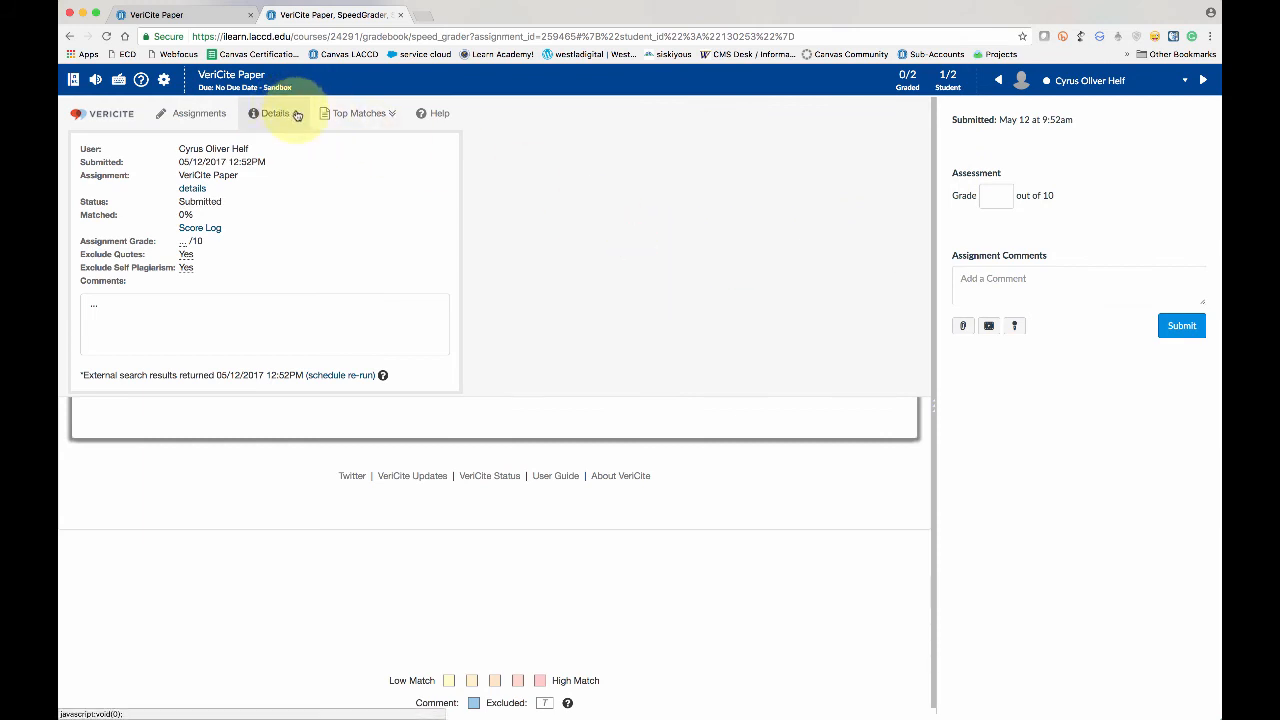
left_click(273, 113)
type("10")
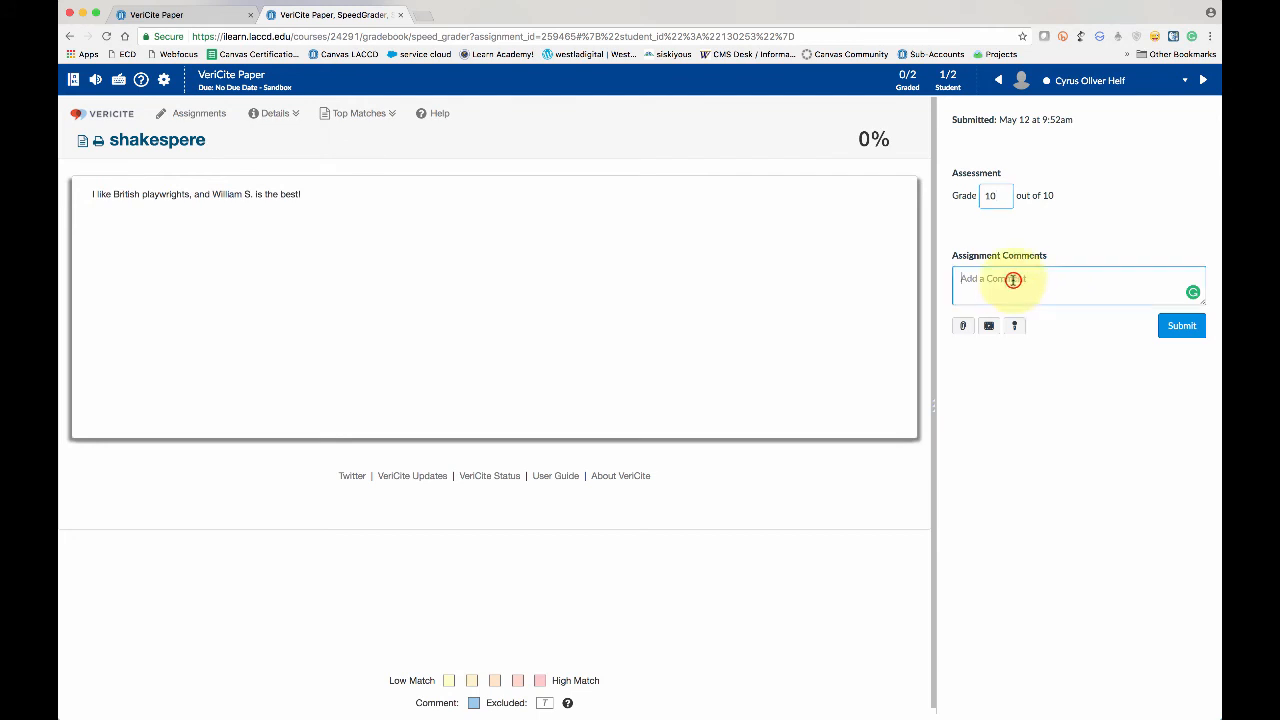
Step: Submit the shakespere submission's grade of 10 out of 10
left_click(1181, 325)
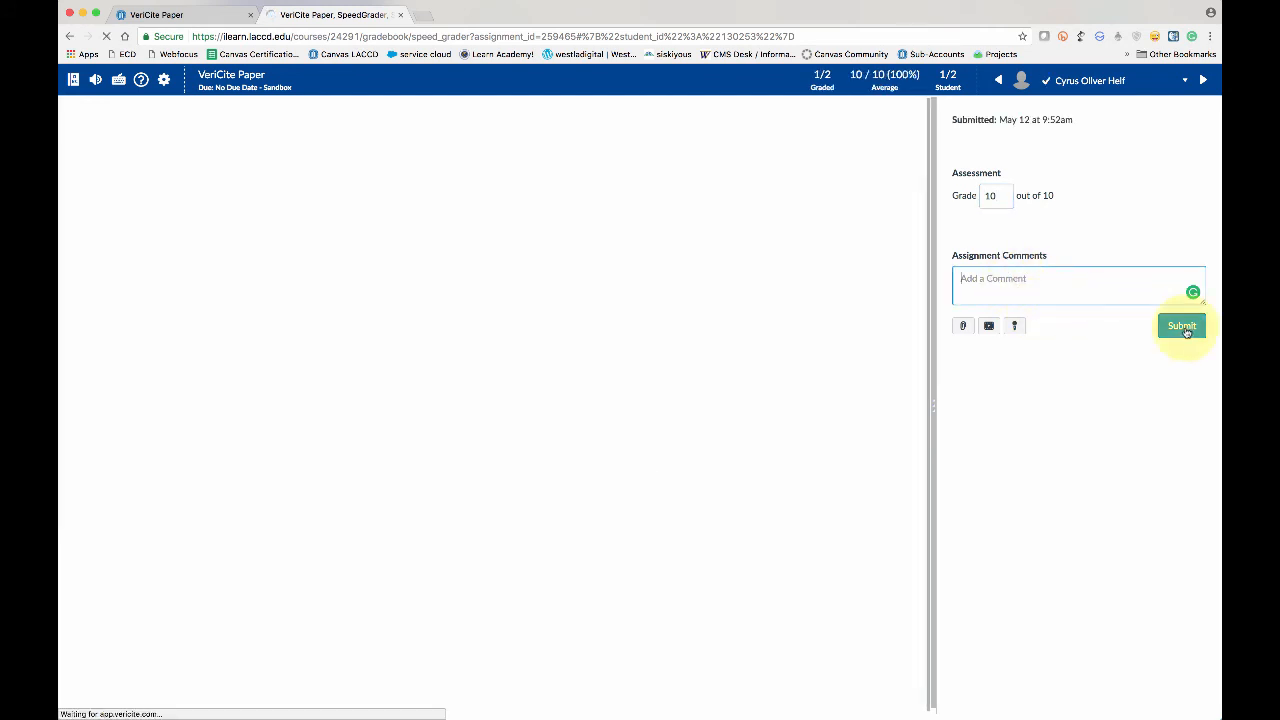
left_click(1181, 326)
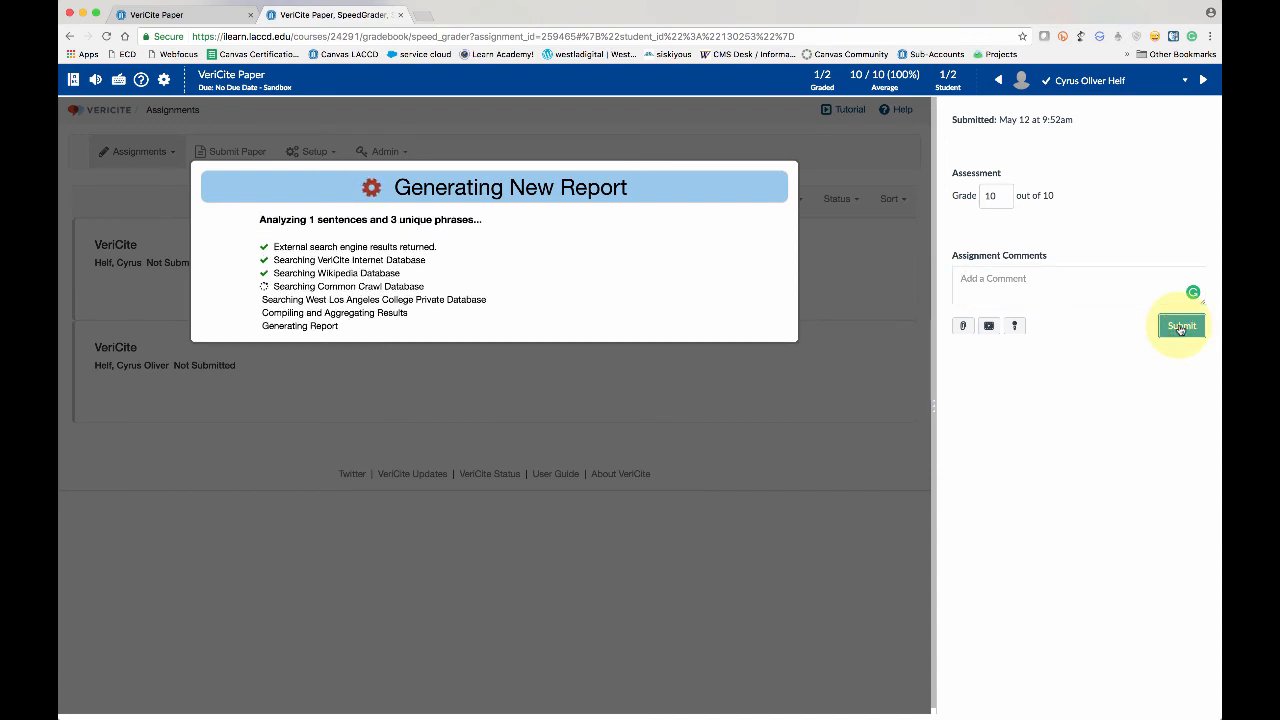
left_click(1181, 326)
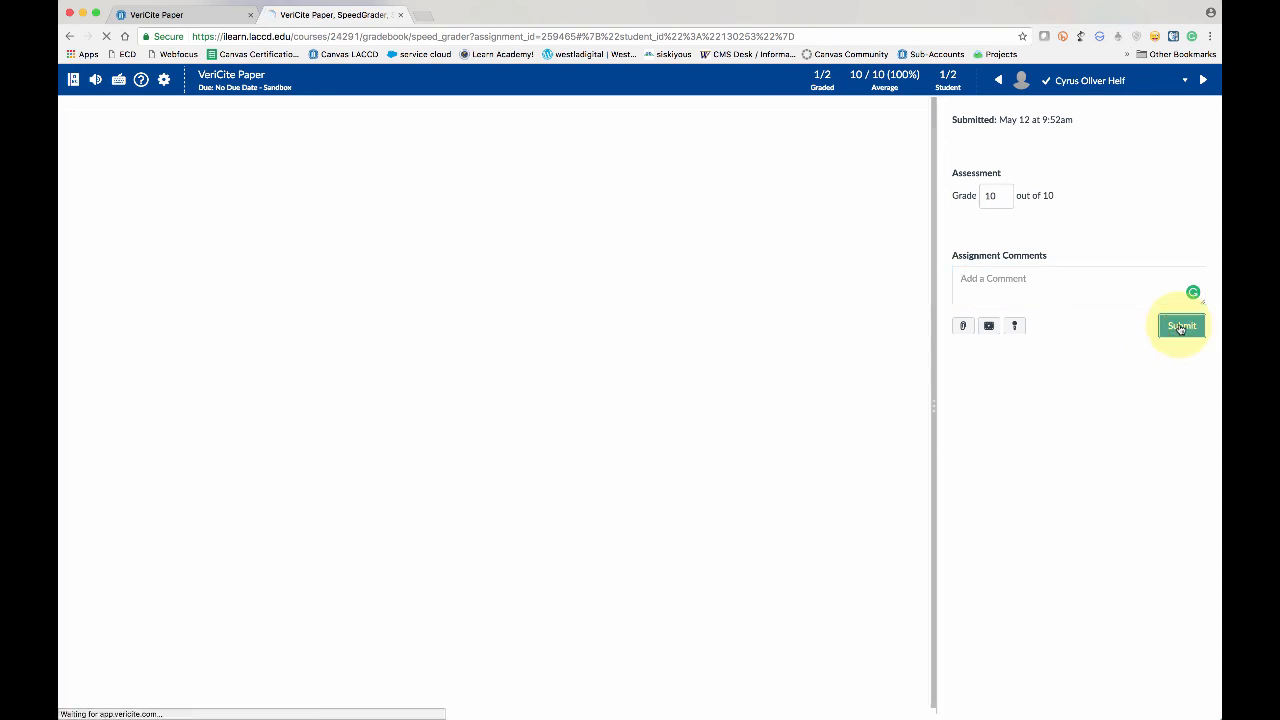
left_click(1181, 326)
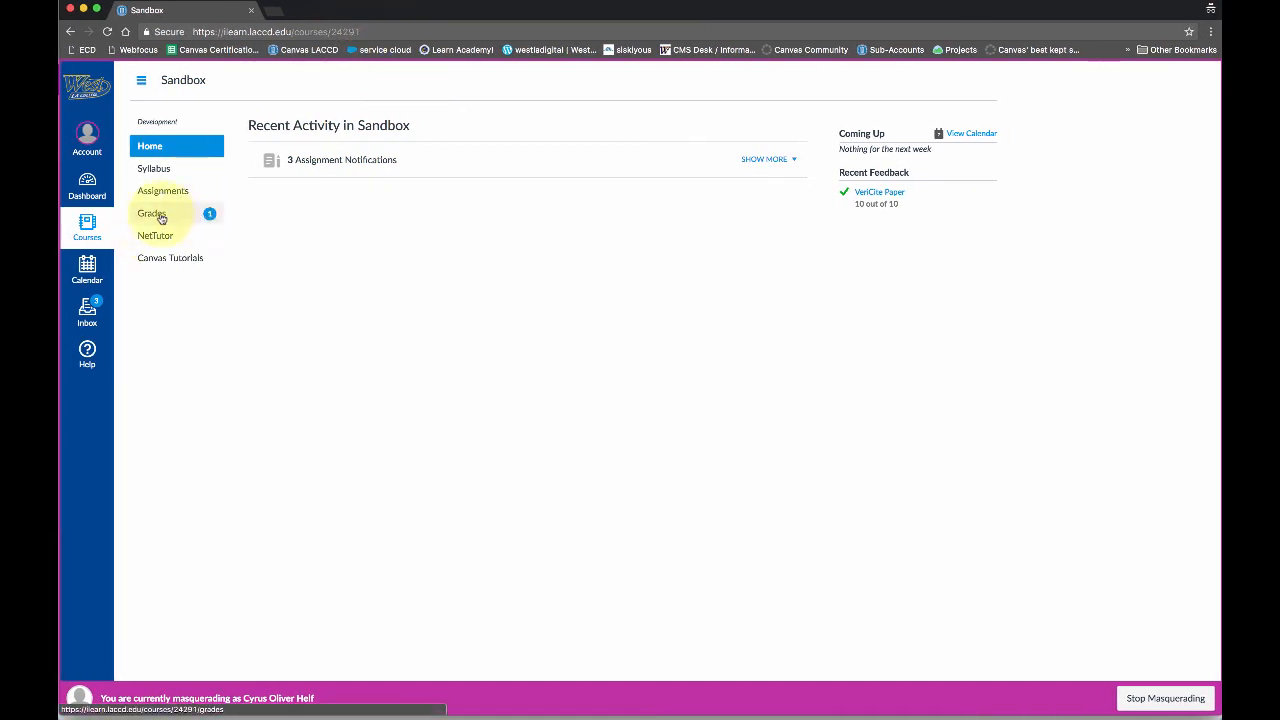
Step: As the student, open course Grades and the VeriCite Paper submission details showing 10/10
left_click(152, 213)
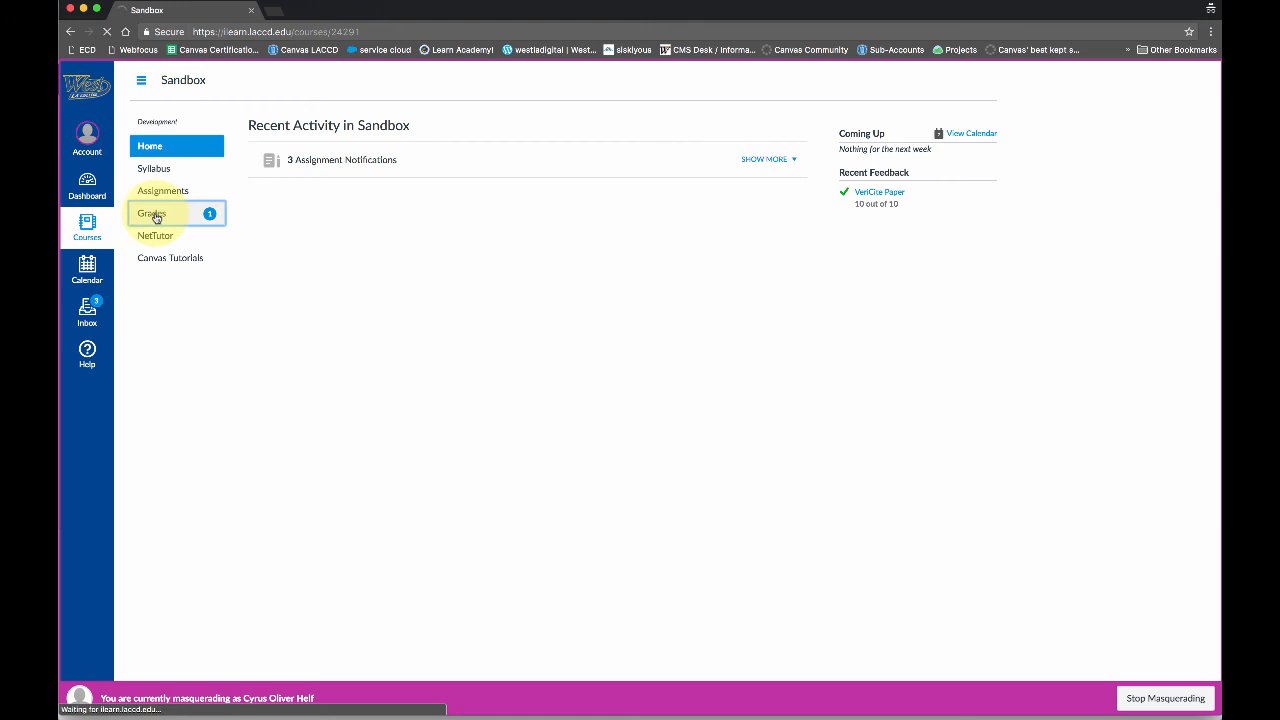
left_click(152, 213)
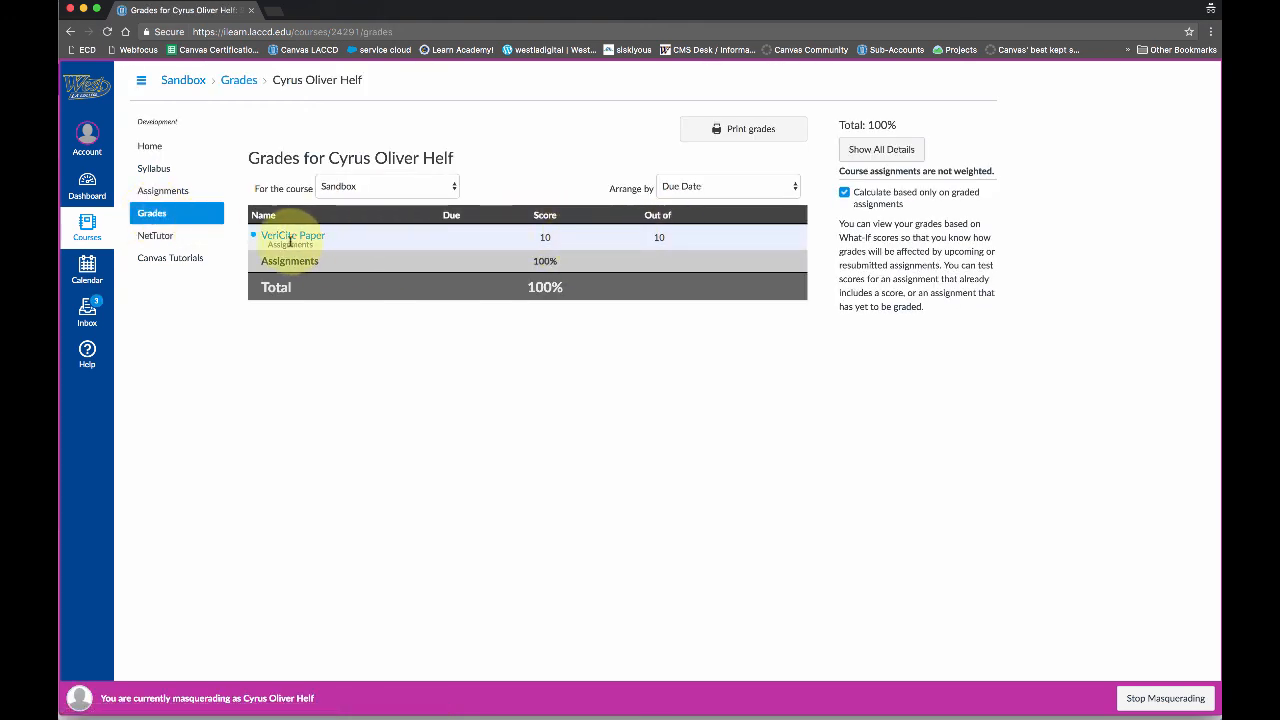
left_click(293, 235)
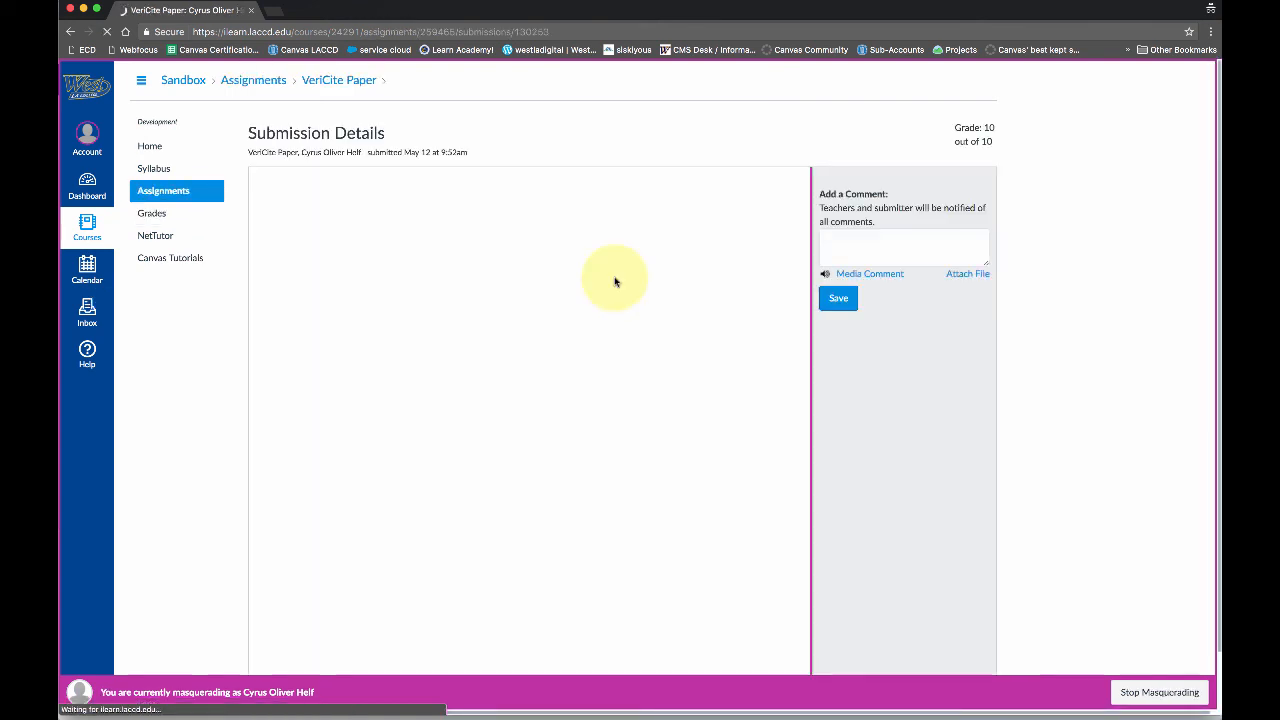